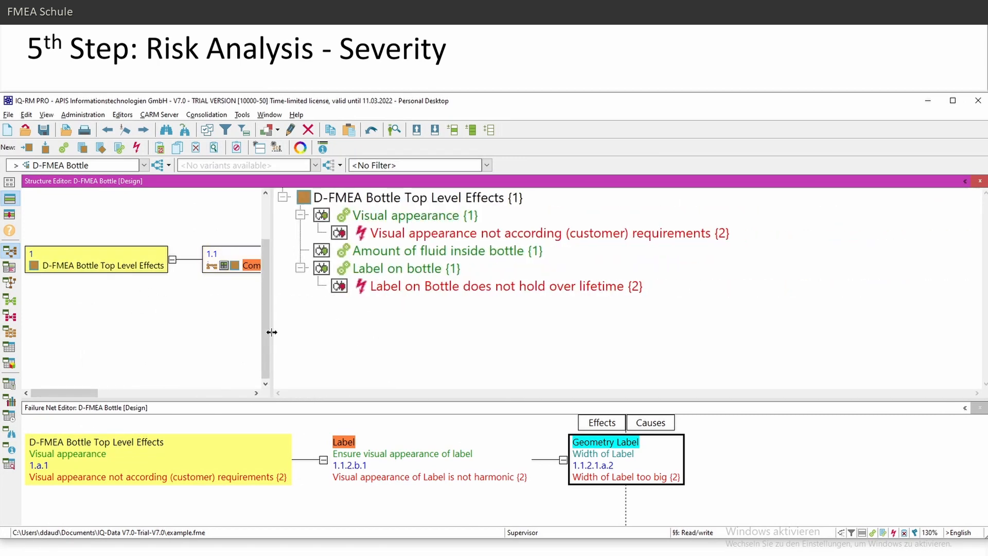
{"action": "mouse_move", "coordinate": [86, 124]}
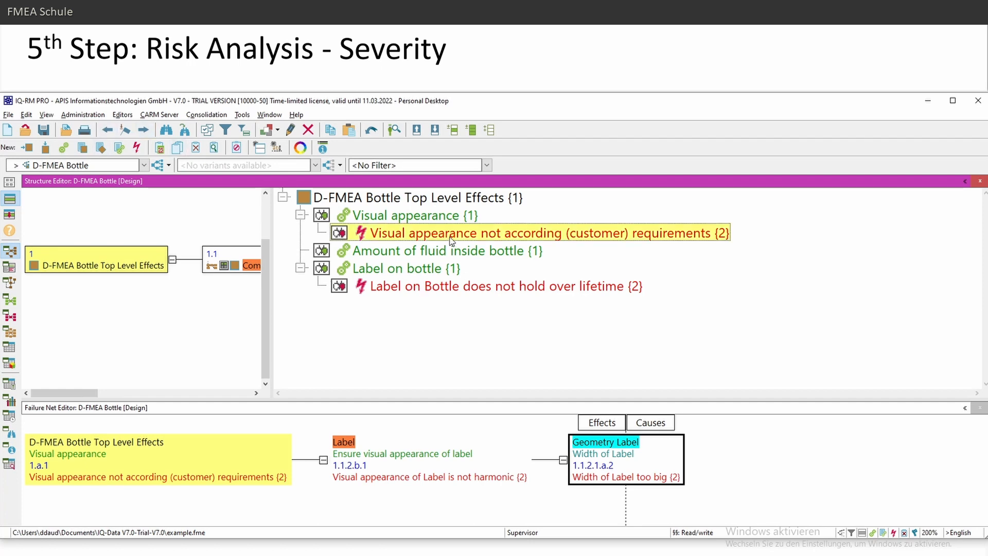
- Select the 'Label on Bottle does not hold over lifetime' failure and start its severity rating at 5 Moderate
{"action": "left_click", "coordinate": [414, 215]}
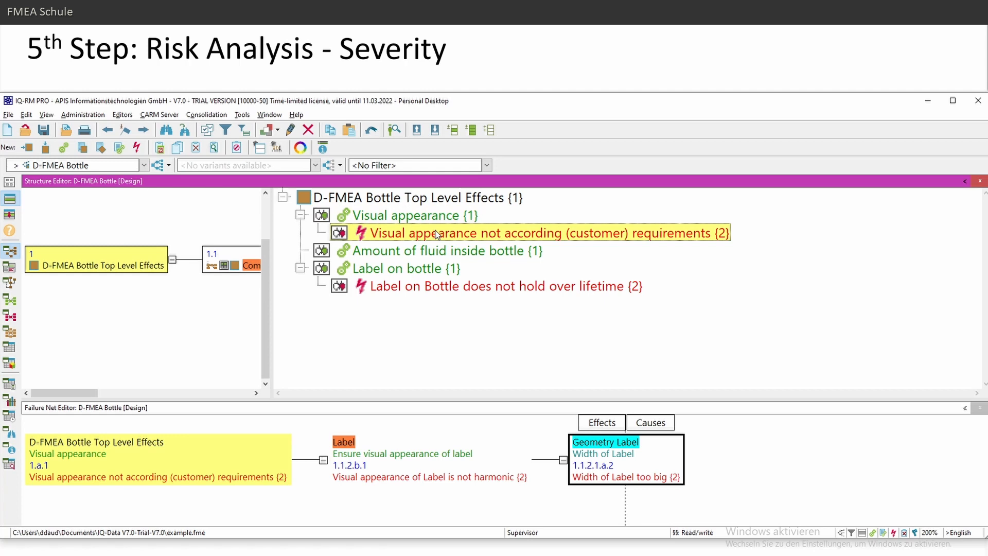
{"action": "left_click", "coordinate": [498, 287]}
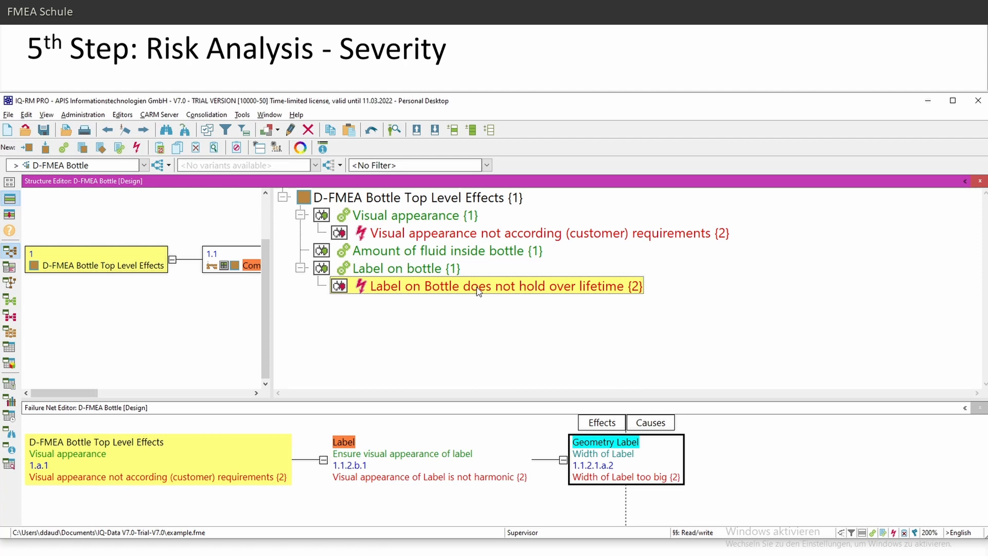
{"action": "mouse_move", "coordinate": [541, 296]}
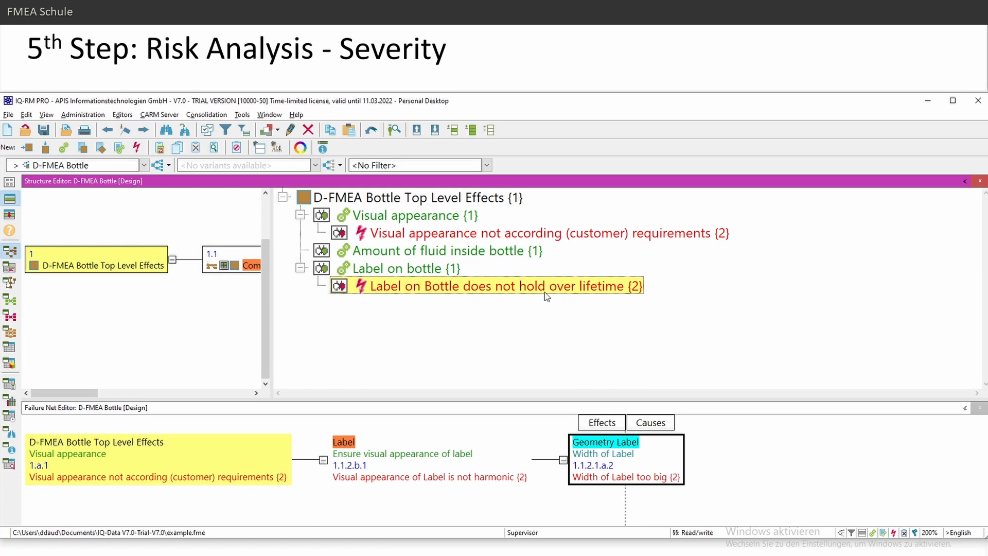
{"action": "right_click", "coordinate": [485, 285]}
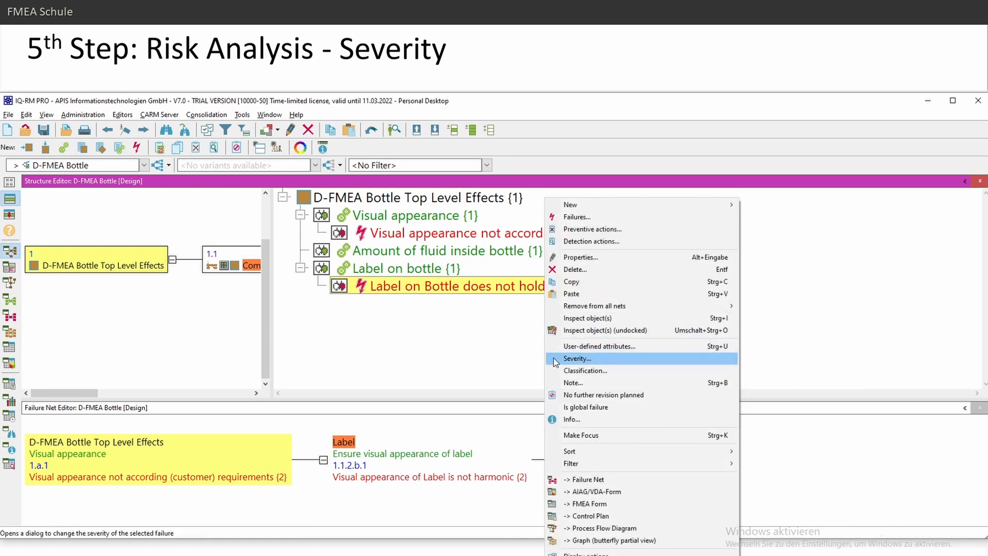
{"action": "left_click", "coordinate": [577, 358]}
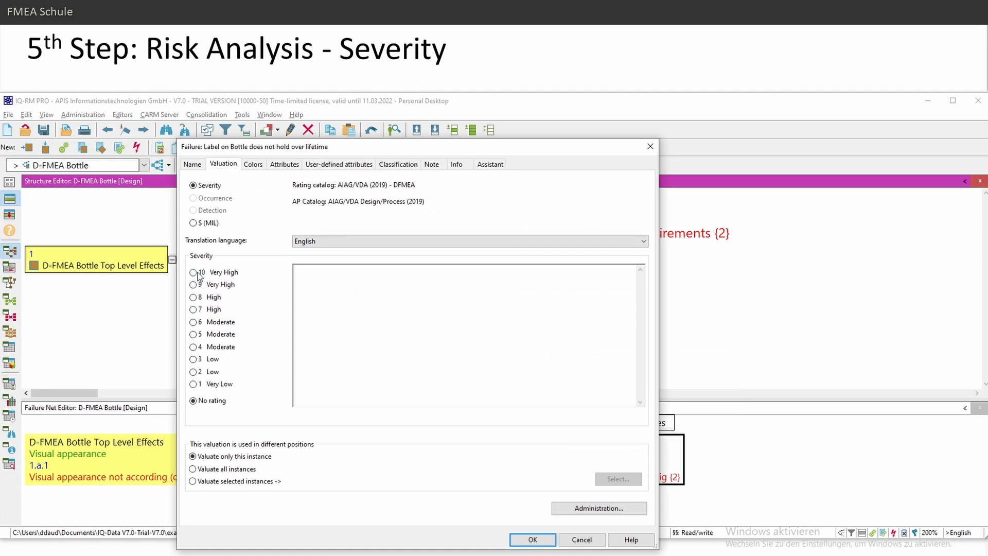
{"action": "left_click", "coordinate": [364, 316]}
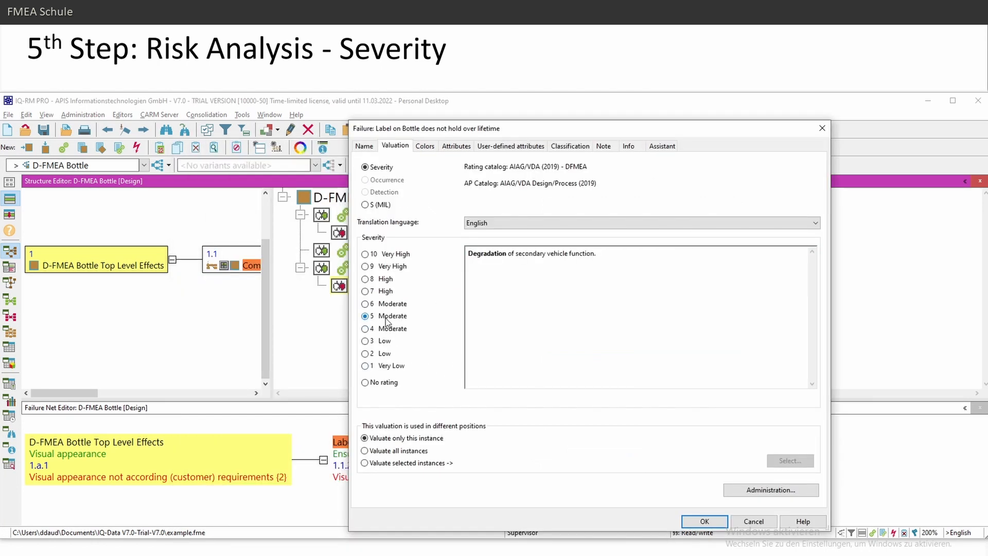
{"action": "mouse_move", "coordinate": [514, 257]}
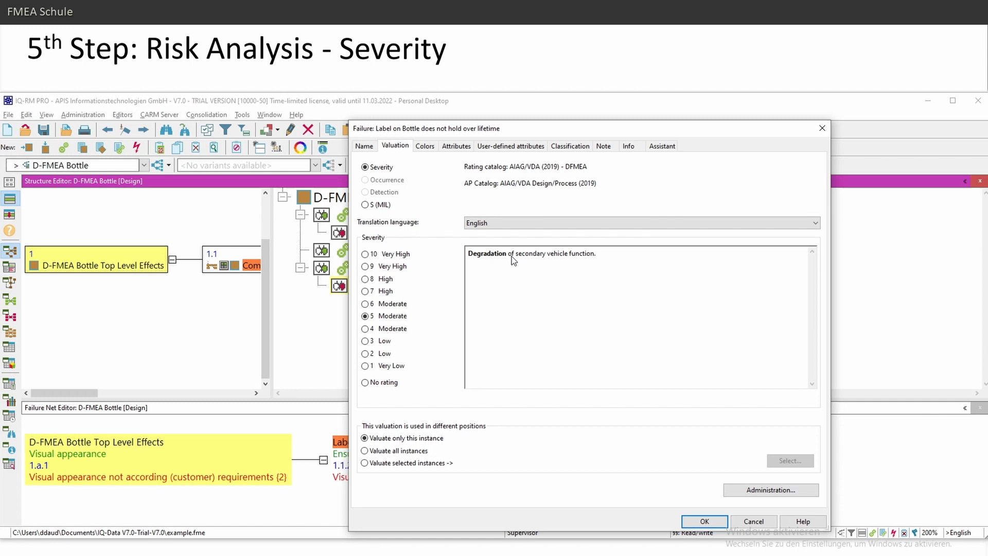
{"action": "mouse_move", "coordinate": [605, 265]}
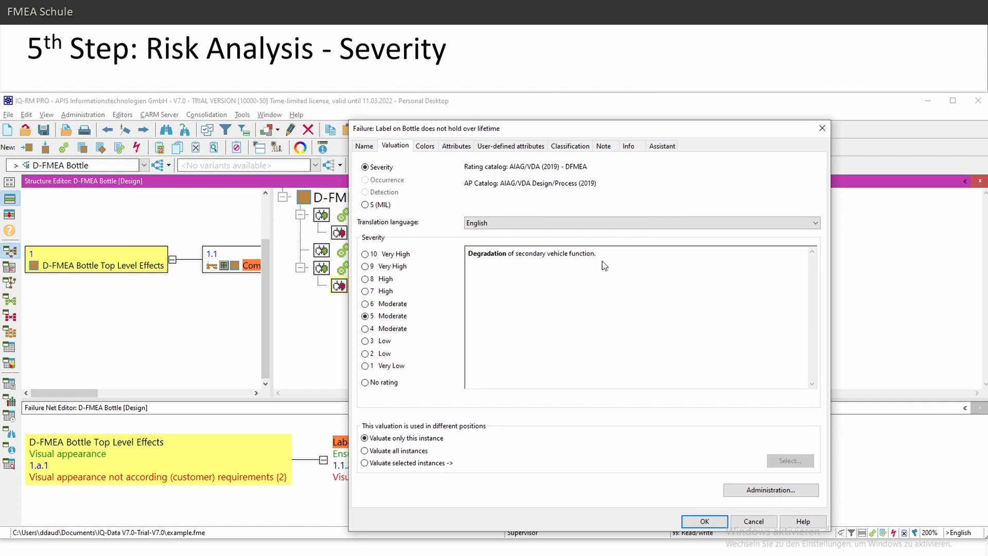
- Compare the descriptions for severities 10, 9, 8 and 6, then confirm severity 5 (Moderate)
{"action": "left_click", "coordinate": [364, 253]}
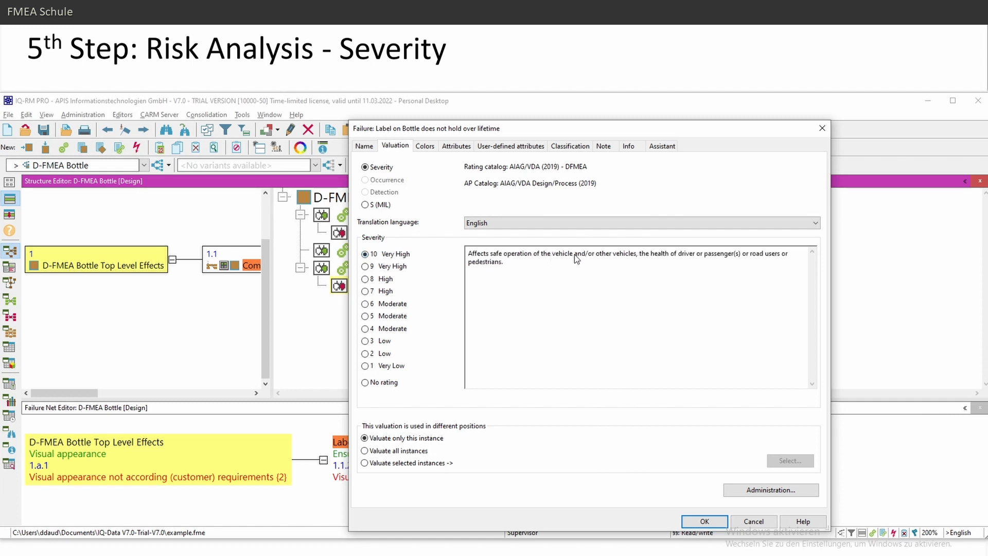
{"action": "mouse_move", "coordinate": [618, 264]}
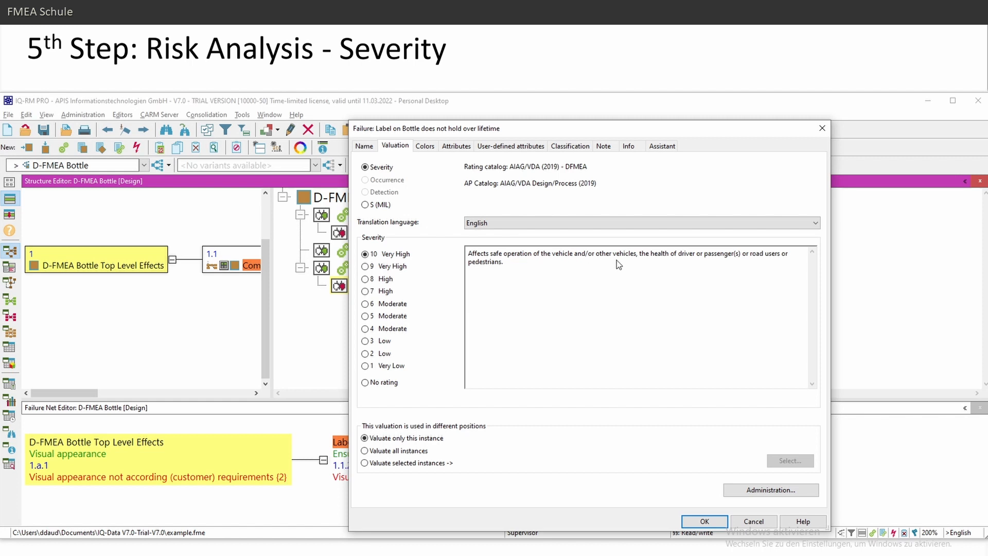
{"action": "left_click", "coordinate": [365, 266]}
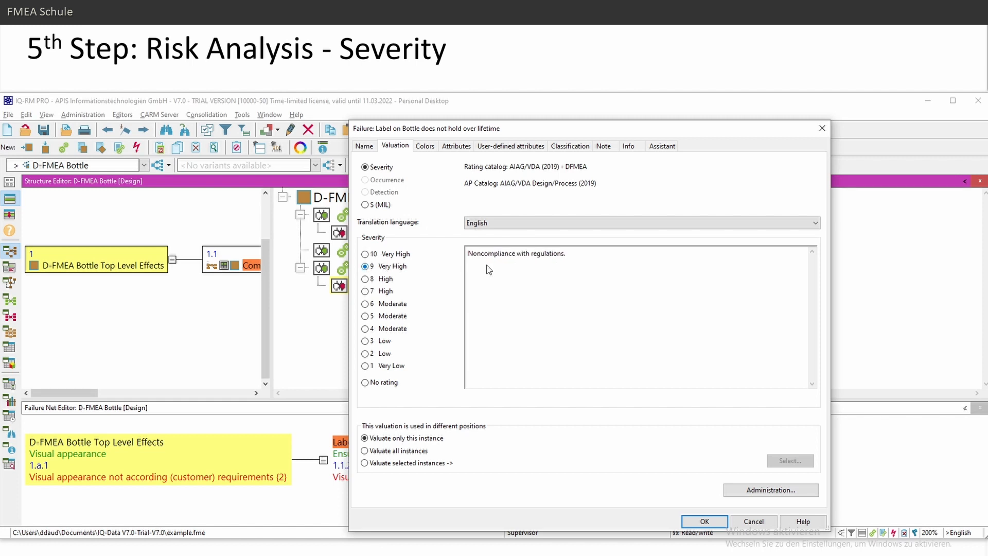
{"action": "mouse_move", "coordinate": [549, 261]}
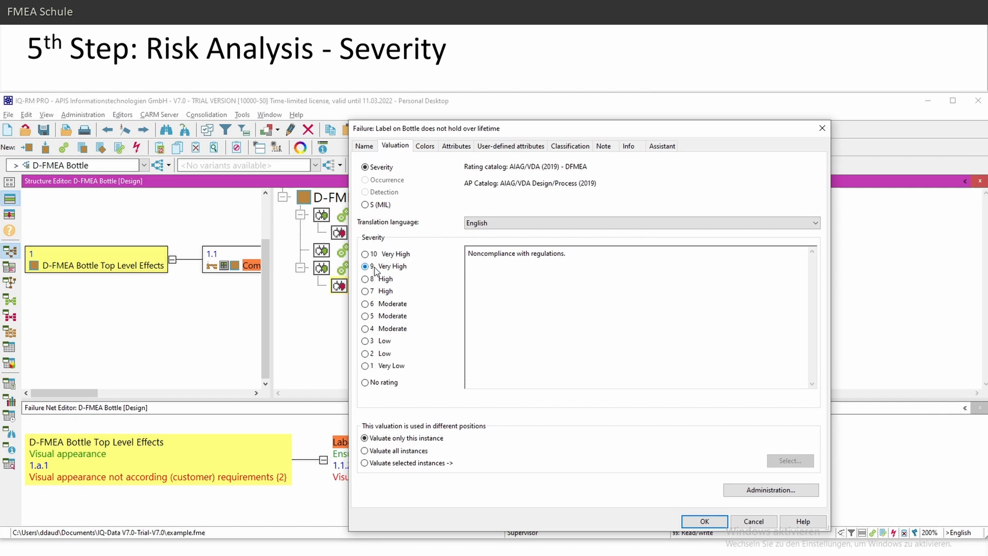
{"action": "left_click", "coordinate": [365, 254]}
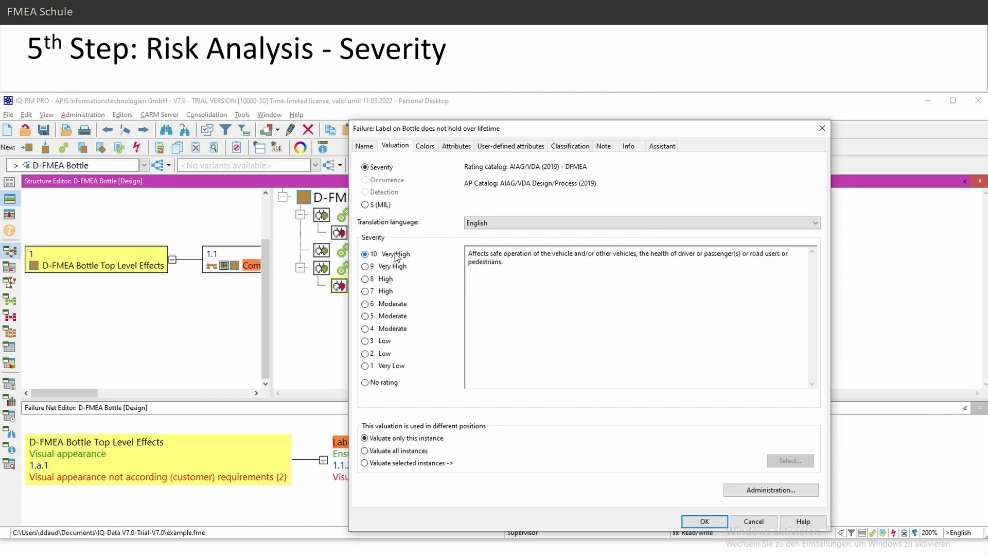
{"action": "left_click", "coordinate": [364, 265]}
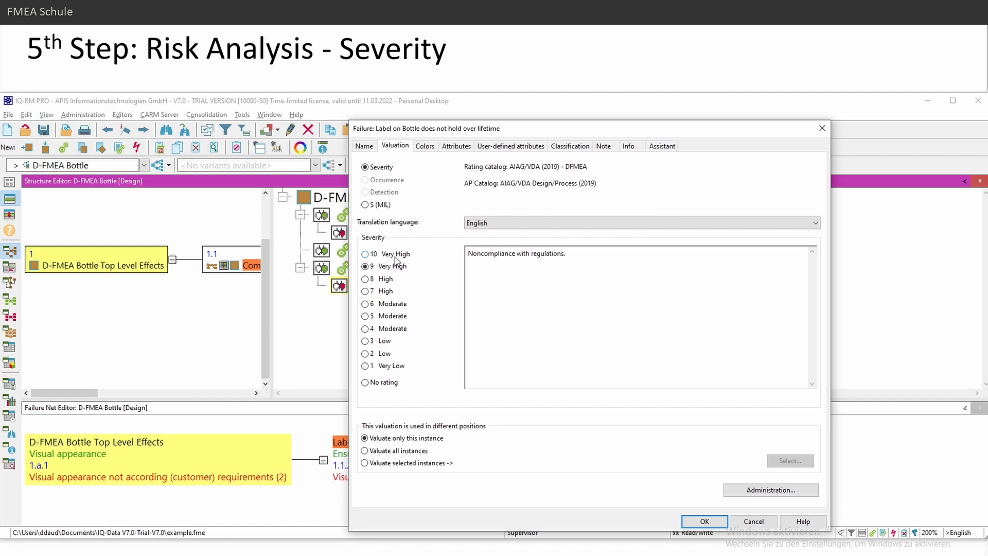
{"action": "left_click", "coordinate": [364, 279]}
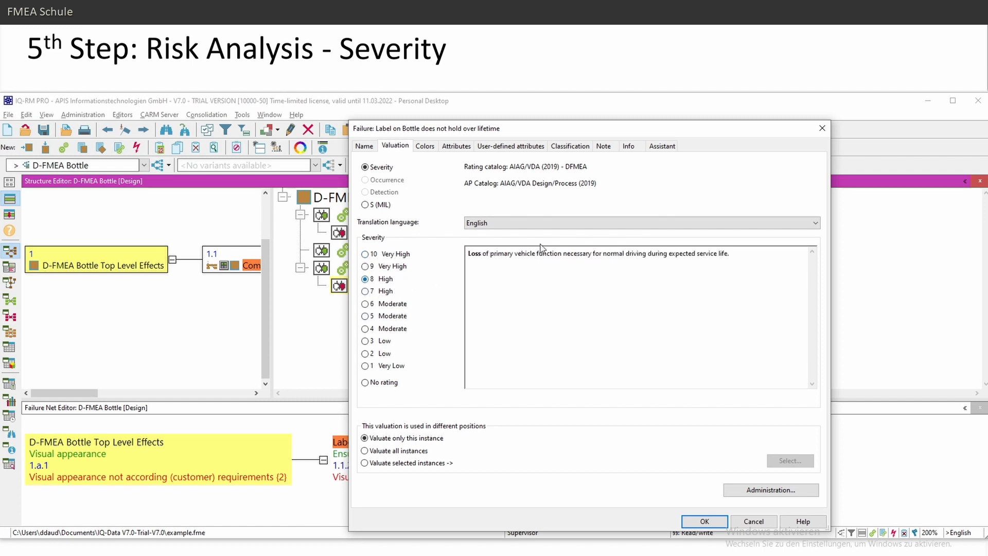
{"action": "left_click", "coordinate": [365, 303]}
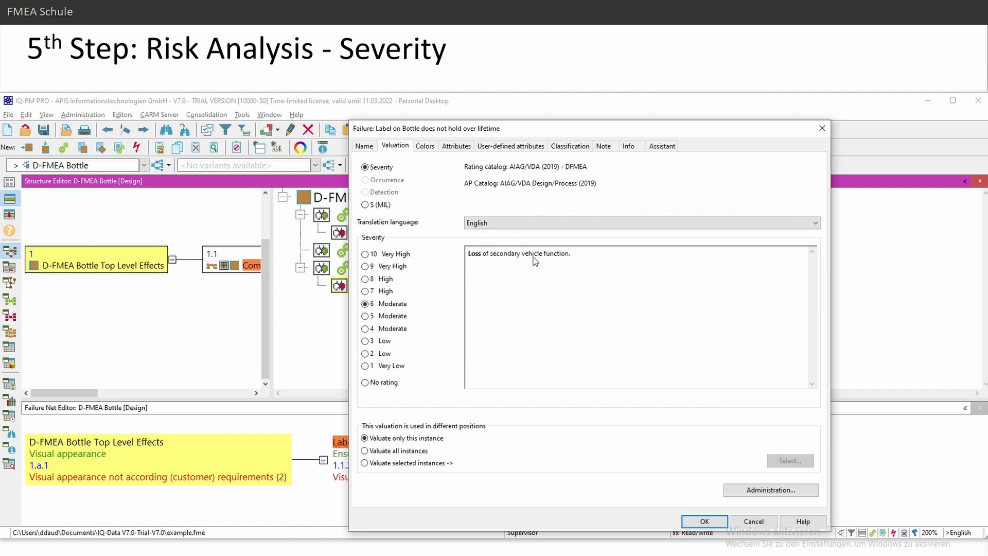
{"action": "mouse_move", "coordinate": [510, 259]}
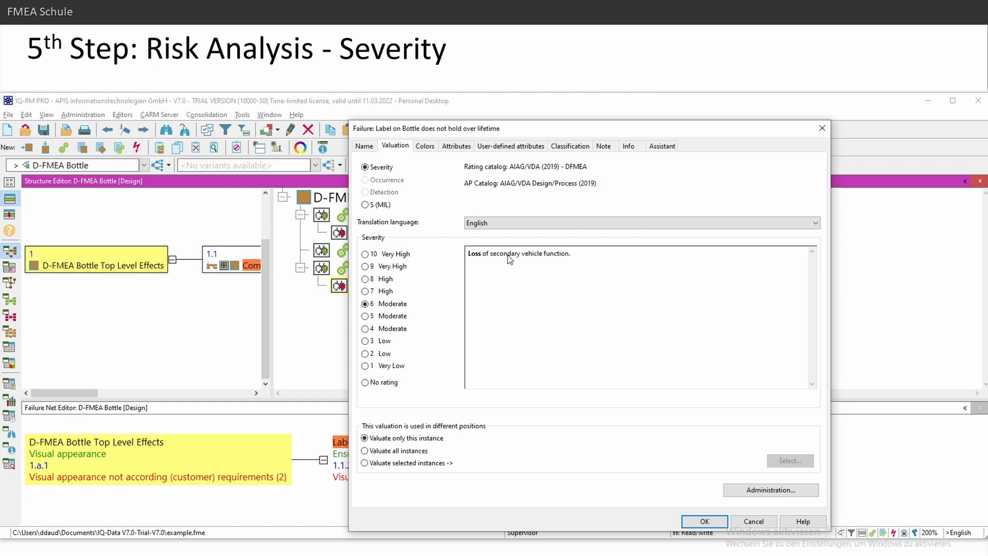
{"action": "mouse_move", "coordinate": [406, 333]}
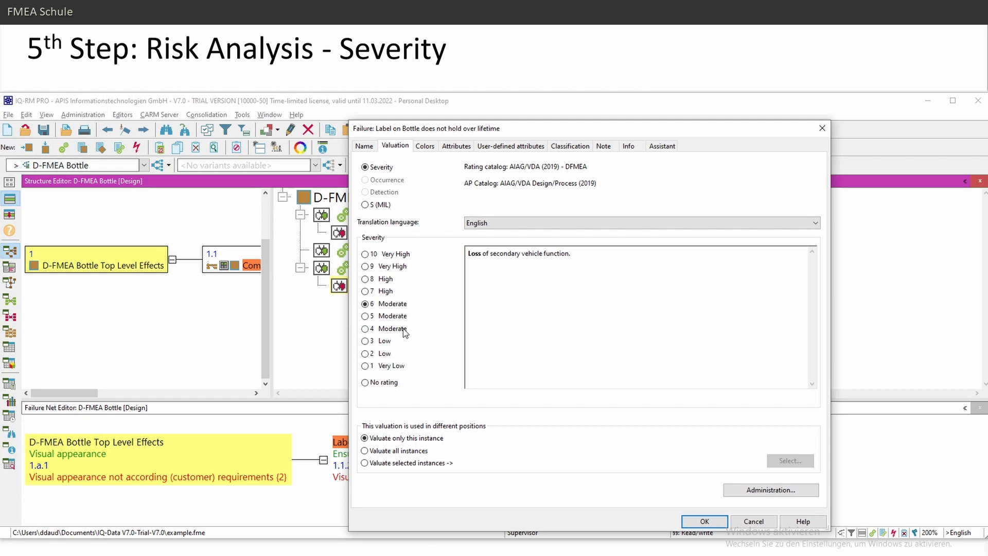
{"action": "left_click", "coordinate": [364, 316]}
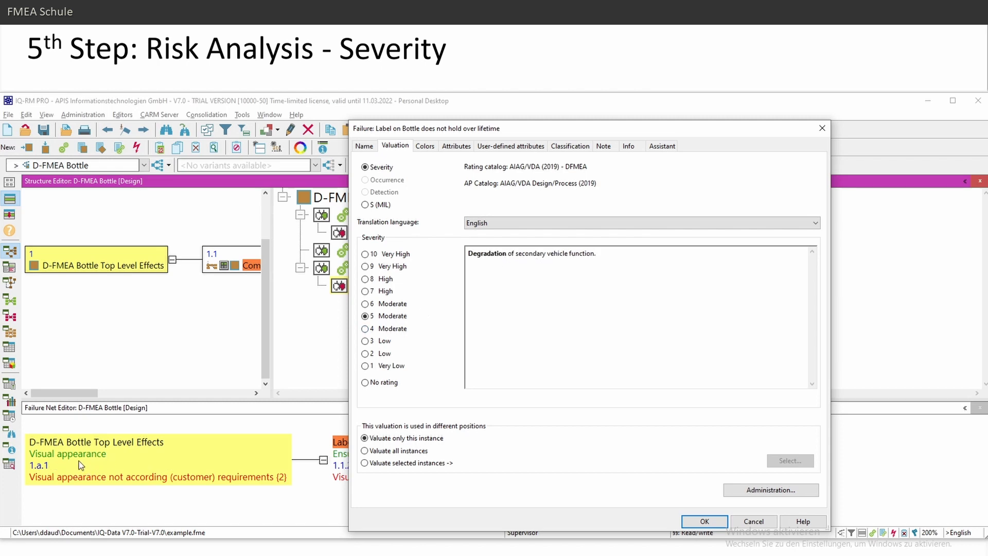
{"action": "mouse_move", "coordinate": [55, 466]}
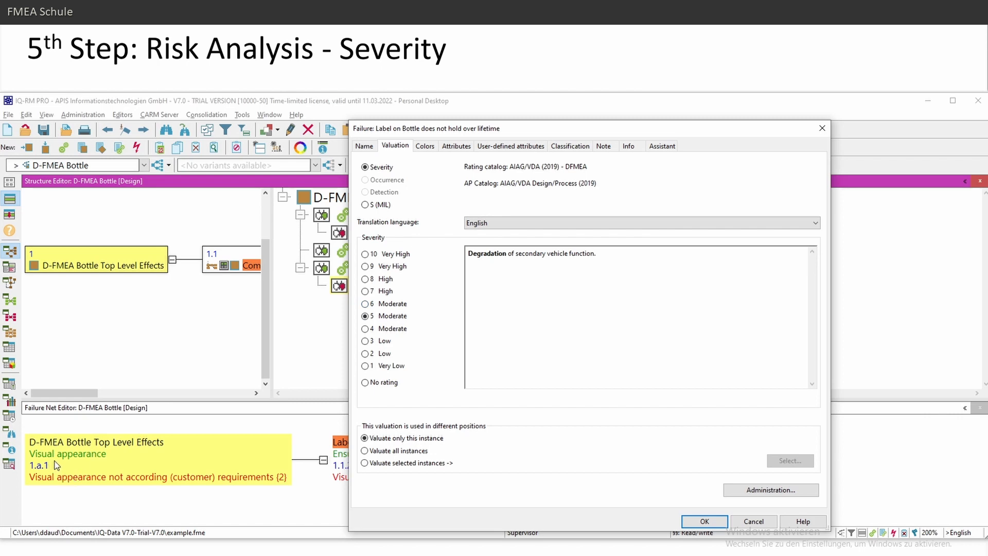
{"action": "mouse_move", "coordinate": [697, 461]}
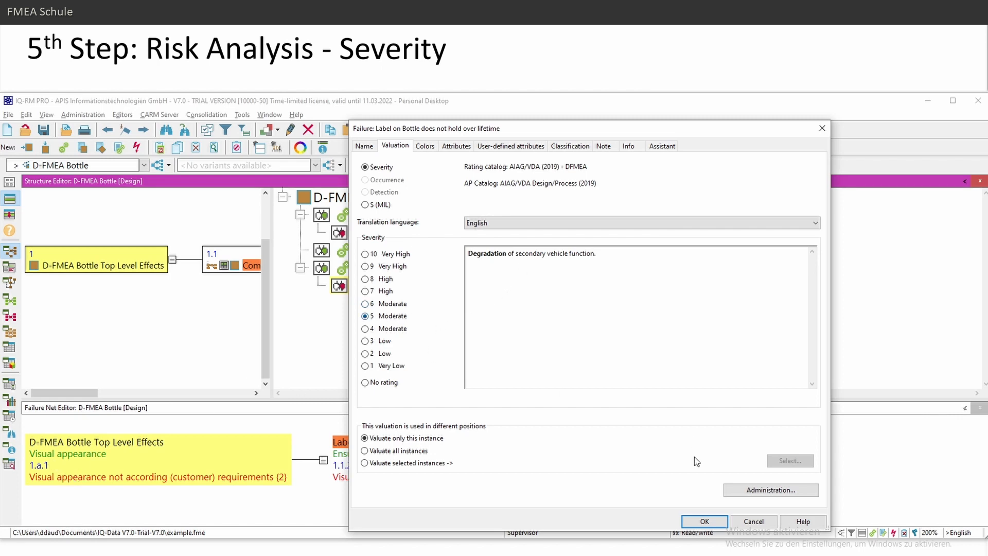
{"action": "left_click", "coordinate": [703, 521]}
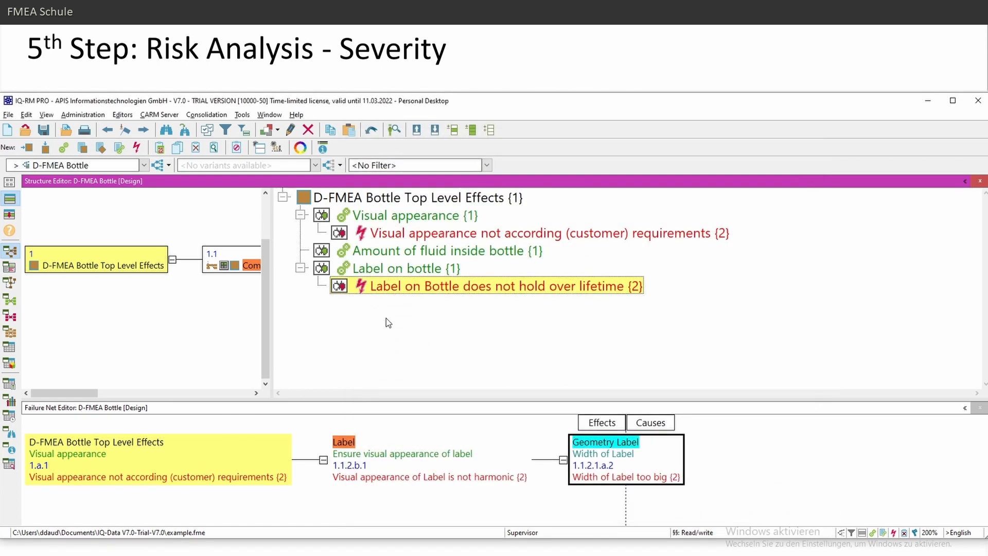
- Bring up the structure list Additional details page of the display options
{"action": "right_click", "coordinate": [505, 285]}
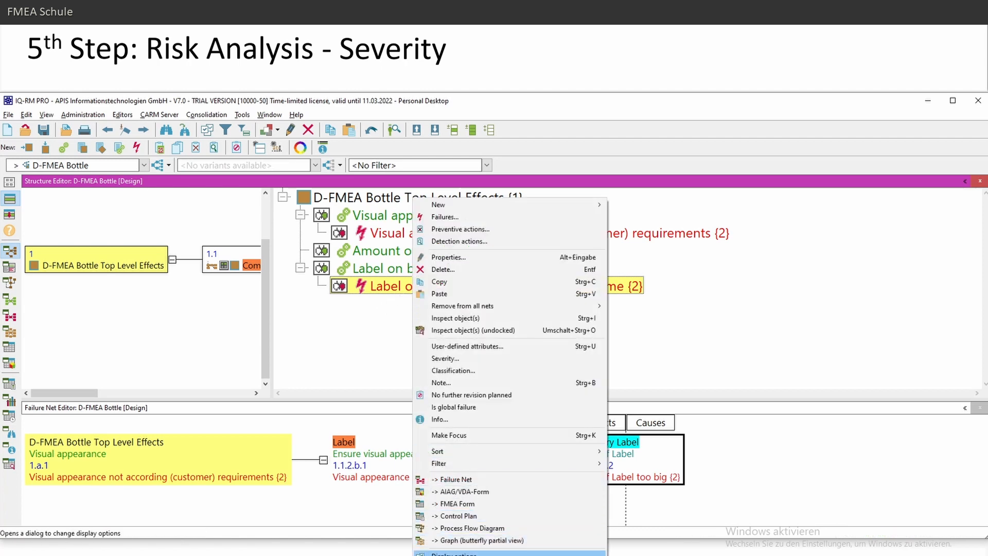
{"action": "left_click", "coordinate": [461, 553]}
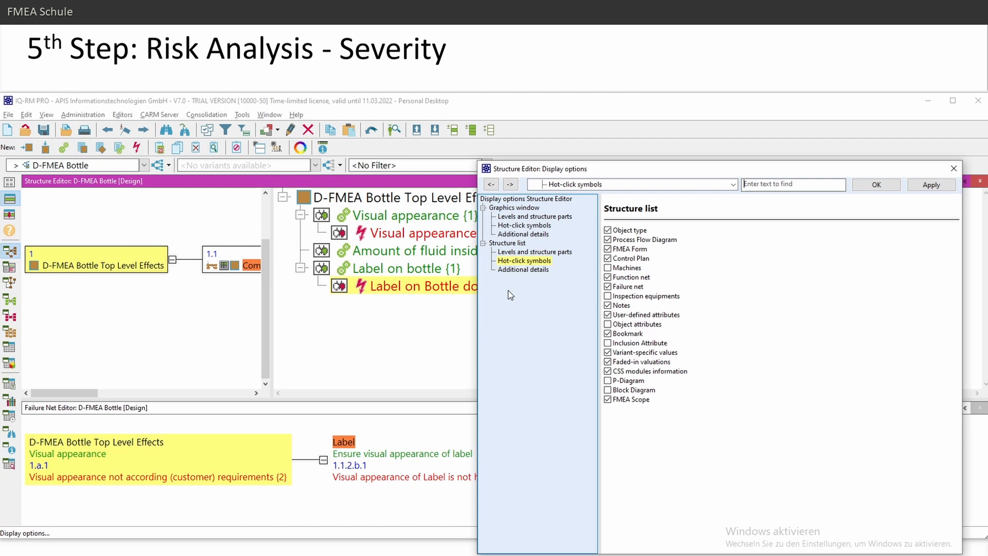
{"action": "left_click", "coordinate": [507, 243]}
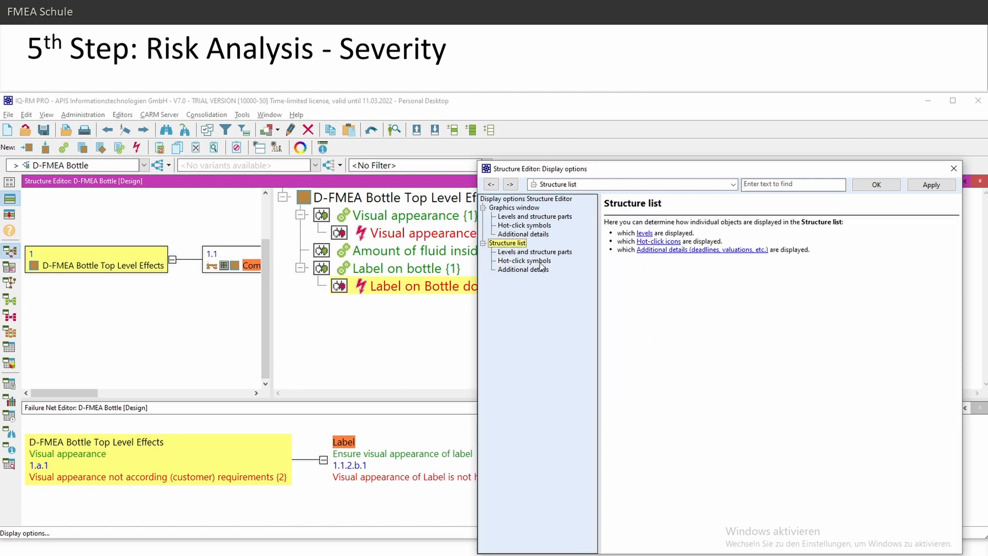
{"action": "left_click", "coordinate": [523, 269]}
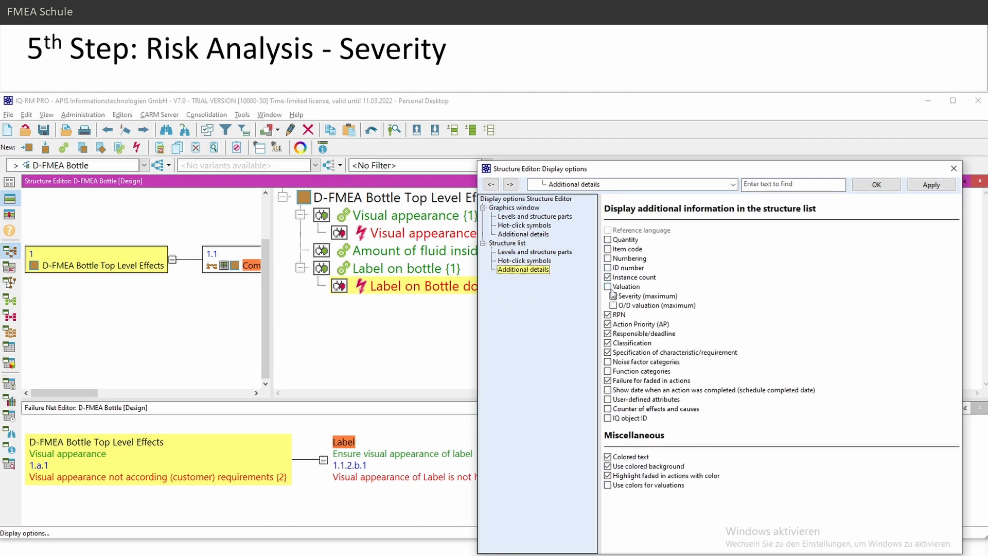
- Enable valuations, maximum severity, maximum O/D and numbering in the structure list and apply
{"action": "left_click", "coordinate": [607, 287]}
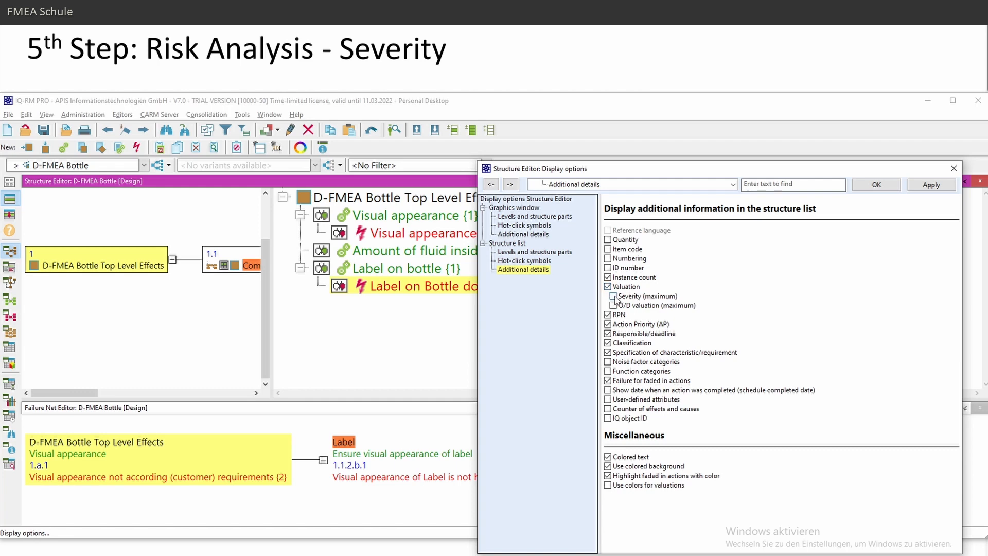
{"action": "left_click", "coordinate": [609, 297]}
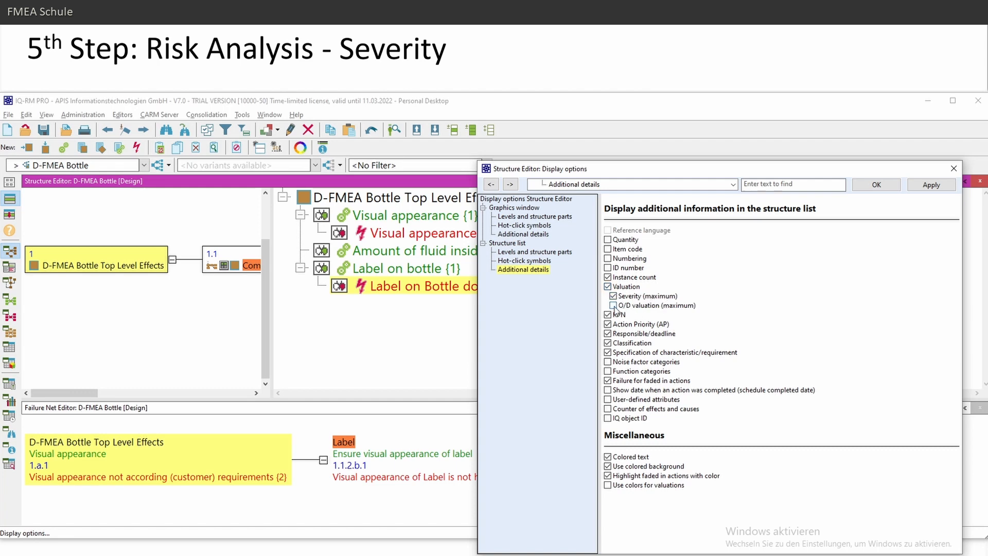
{"action": "left_click", "coordinate": [609, 304]}
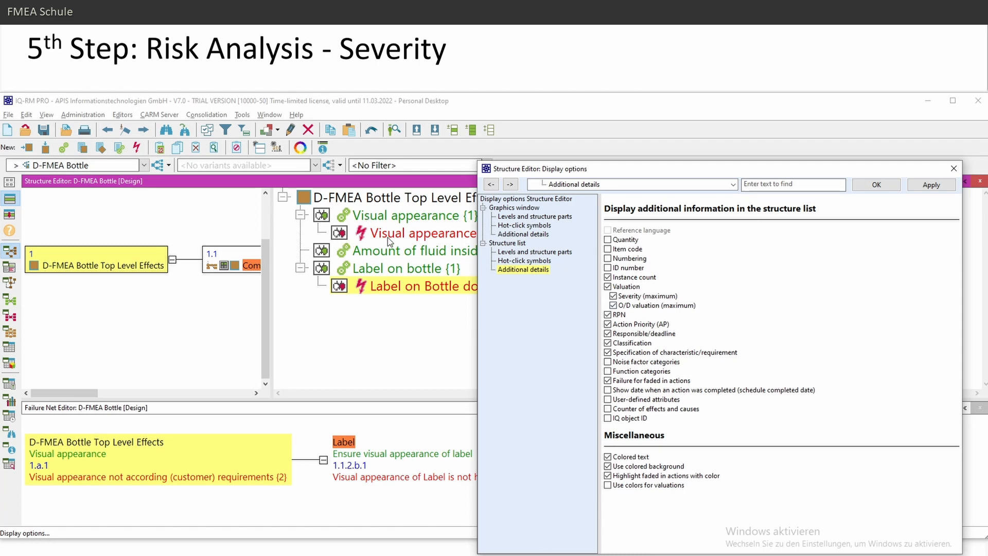
{"action": "left_click", "coordinate": [607, 400]}
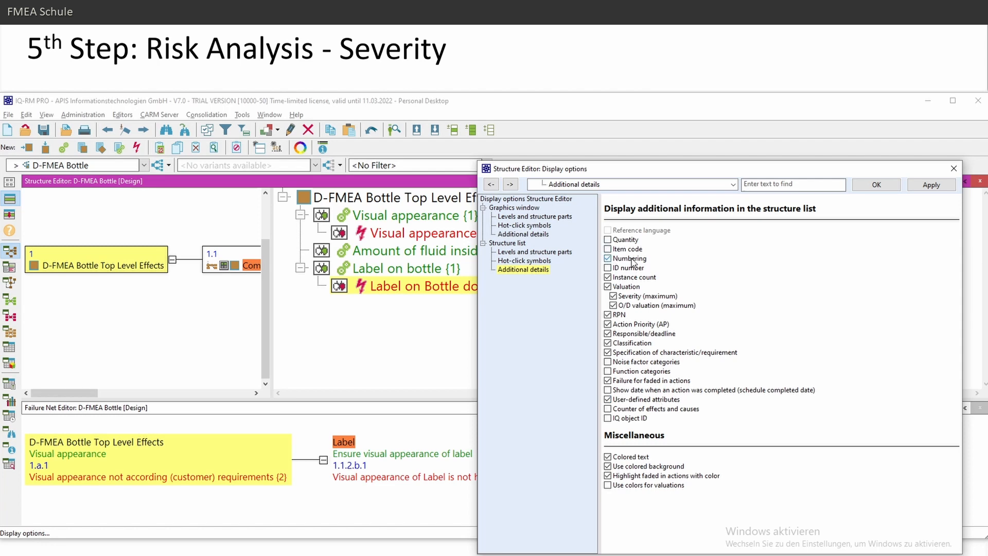
{"action": "left_click", "coordinate": [875, 185]}
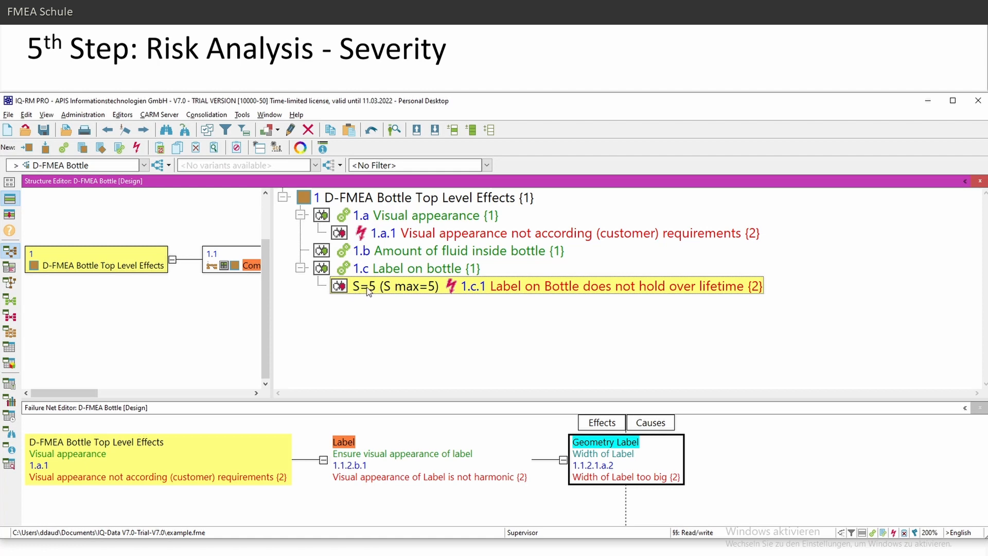
{"action": "mouse_move", "coordinate": [293, 297]}
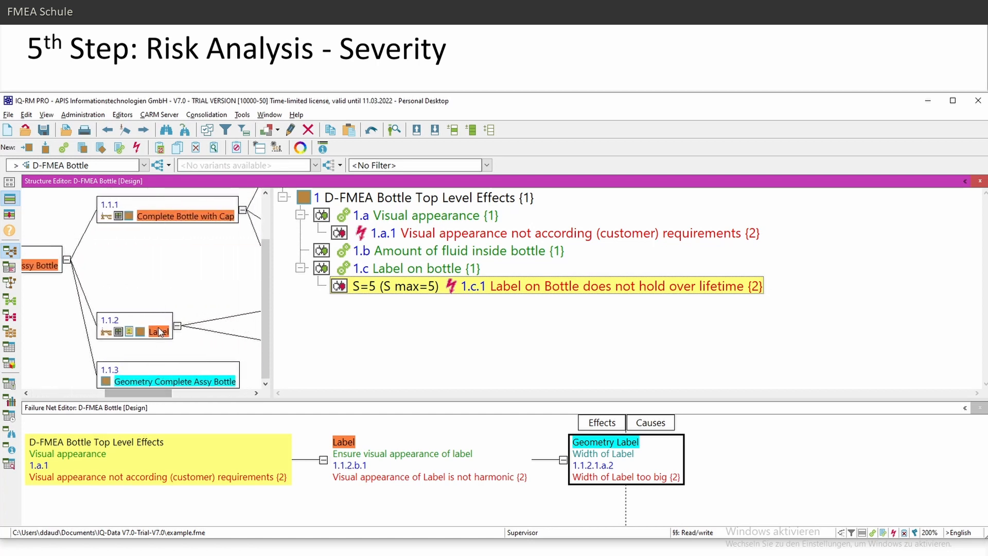
- Focus the Label element and show the glue-area failure in the Failure Net Editor, selecting the Label failure
{"action": "left_click", "coordinate": [158, 333]}
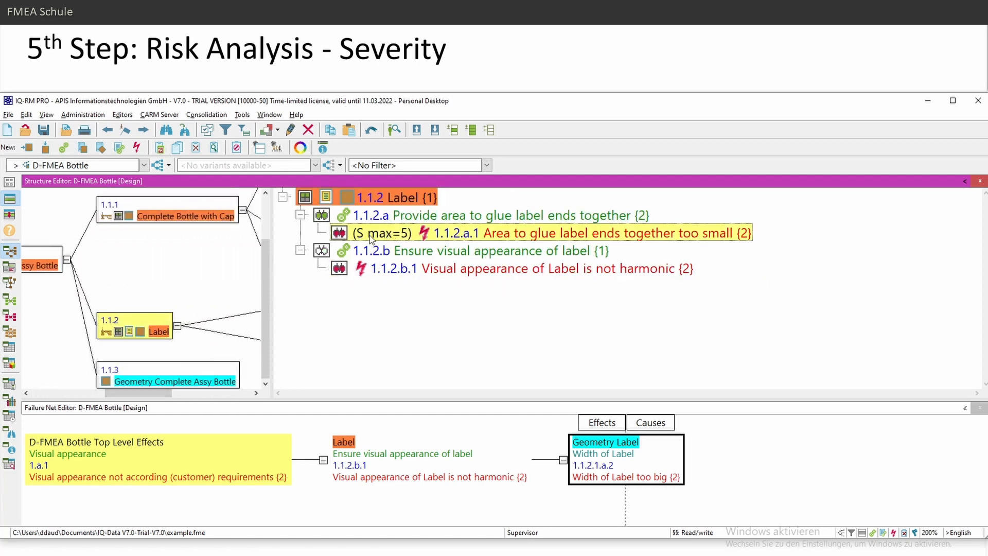
{"action": "left_click", "coordinate": [498, 215]}
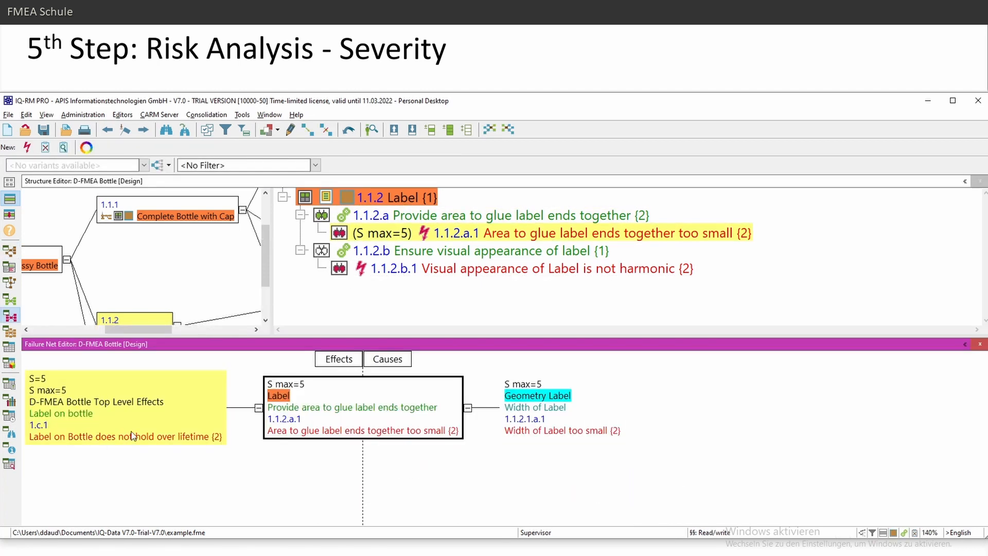
{"action": "left_click", "coordinate": [362, 407]}
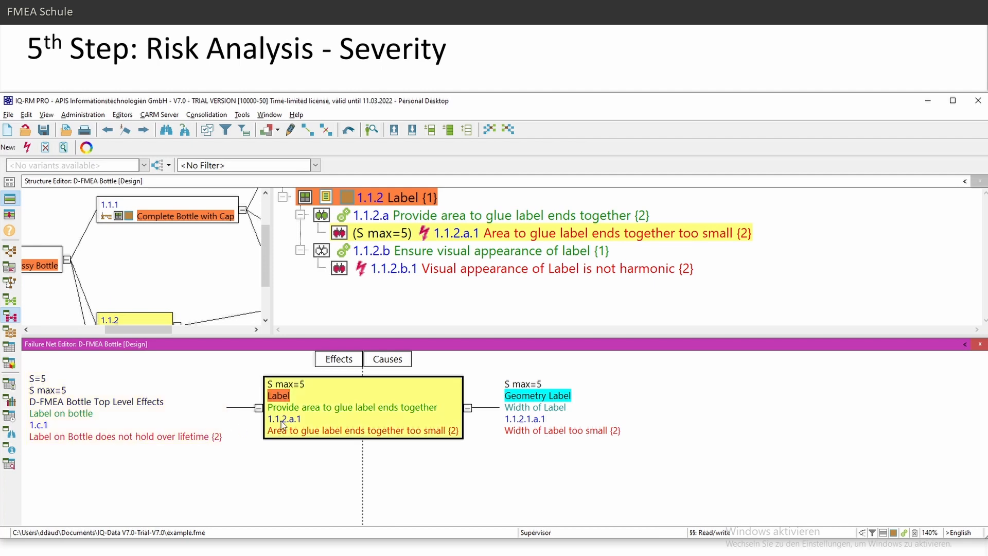
{"action": "mouse_move", "coordinate": [289, 404]}
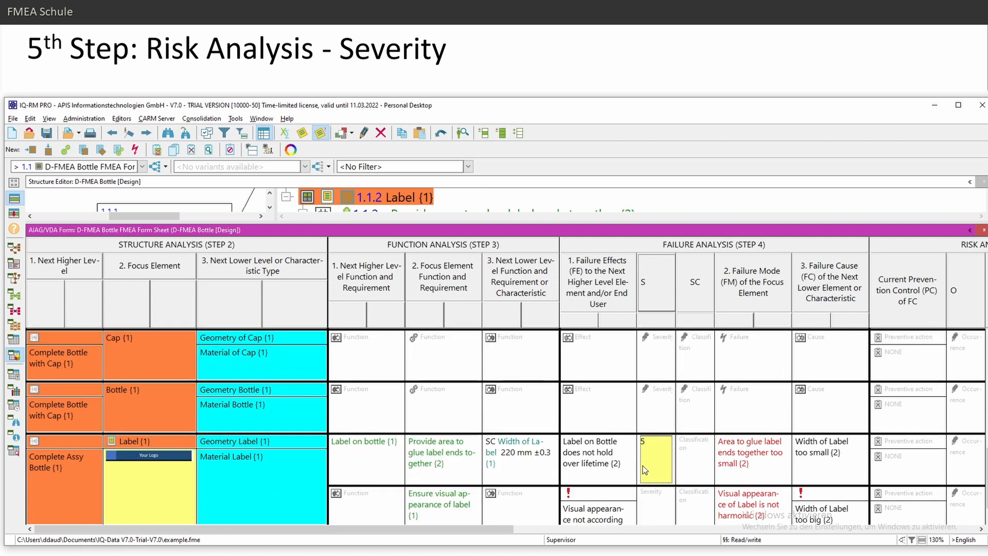
{"action": "mouse_move", "coordinate": [623, 471]}
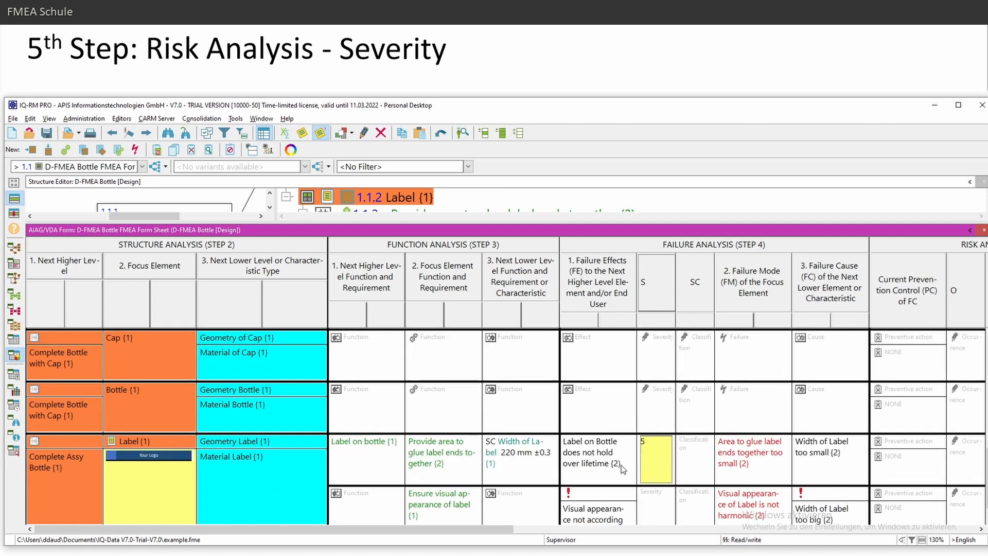
- Review the Label on Bottle rows in the AIAG/VDA form up to the empty prevention control, then leave the form
{"action": "left_click", "coordinate": [597, 454]}
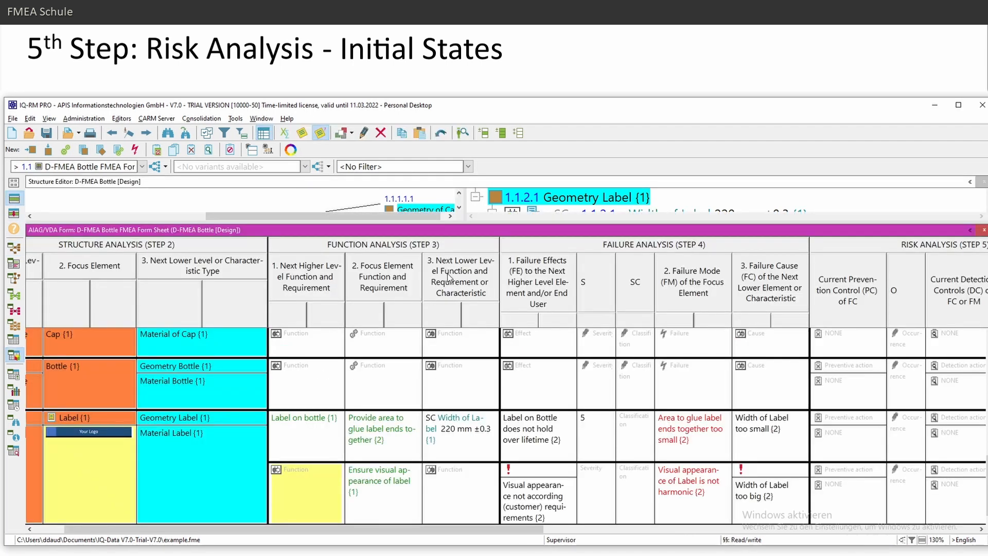
{"action": "scroll", "scroll_direction": "right", "scroll_amount": 3}
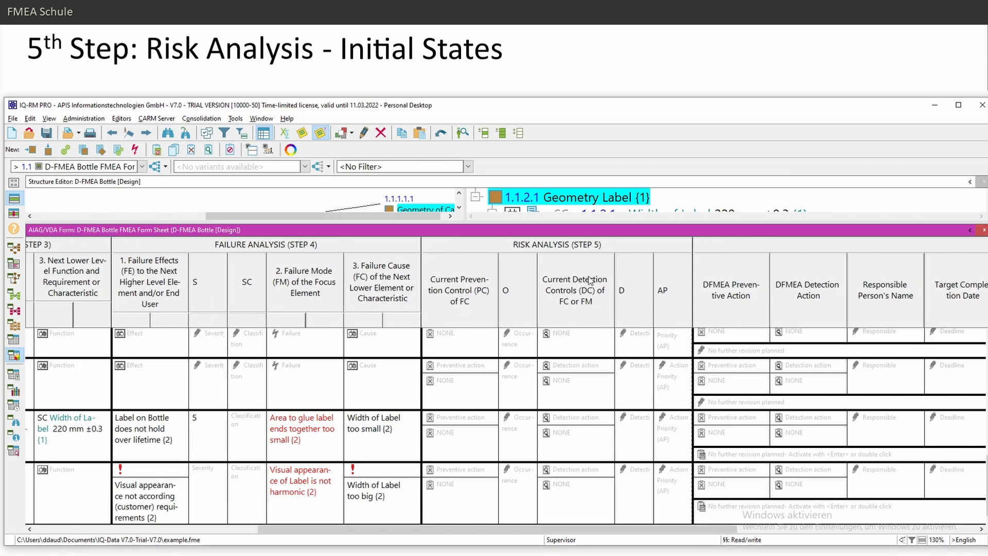
{"action": "left_click", "coordinate": [459, 484]}
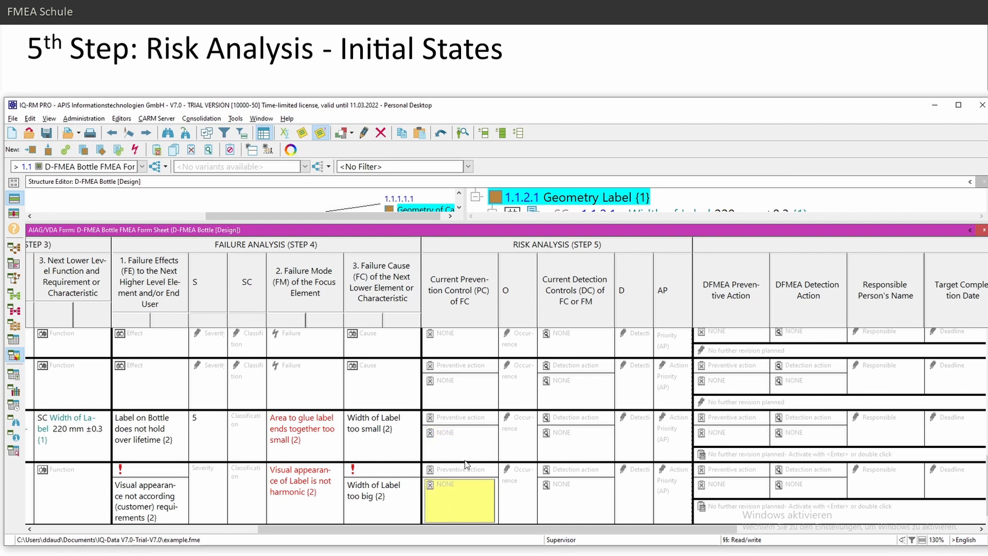
{"action": "left_click", "coordinate": [459, 441]}
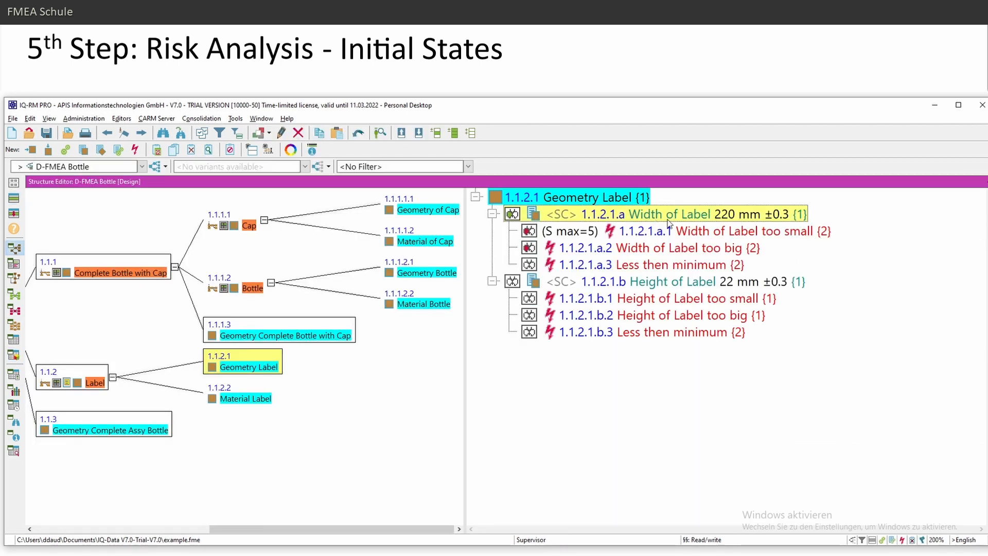
- Open the label drawing PDF showing the 220 ±0.3 SC width dimension
{"action": "left_click", "coordinate": [656, 281]}
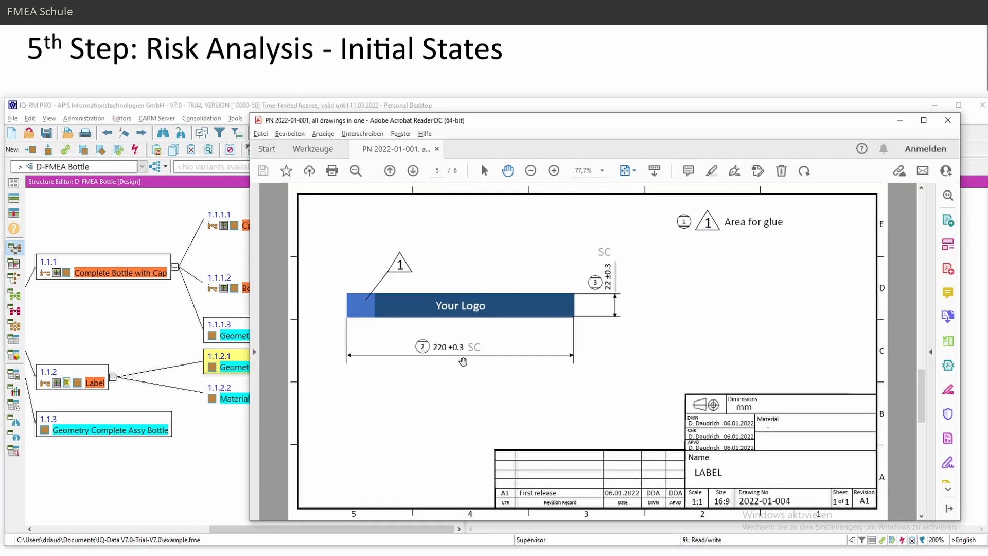
{"action": "mouse_move", "coordinate": [401, 350]}
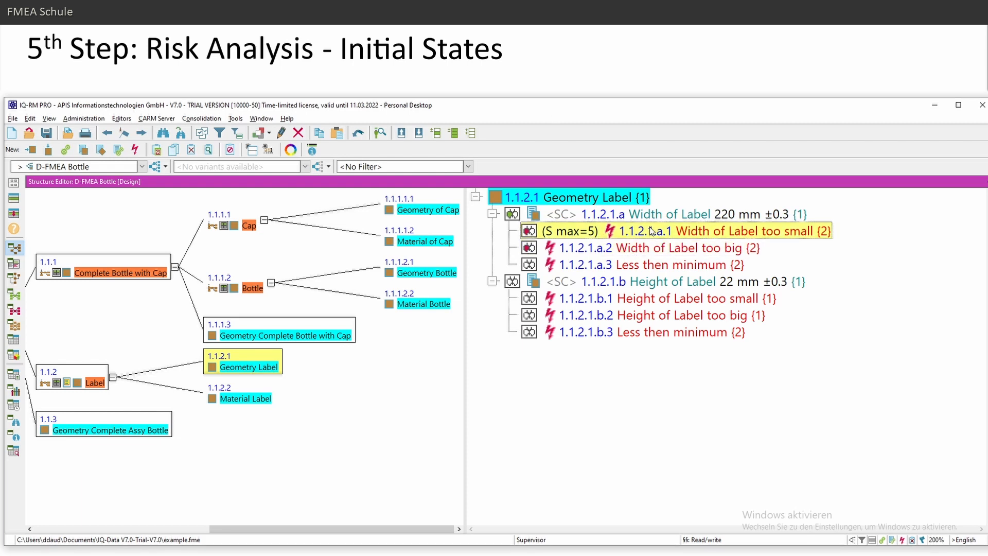
{"action": "mouse_move", "coordinate": [654, 229]}
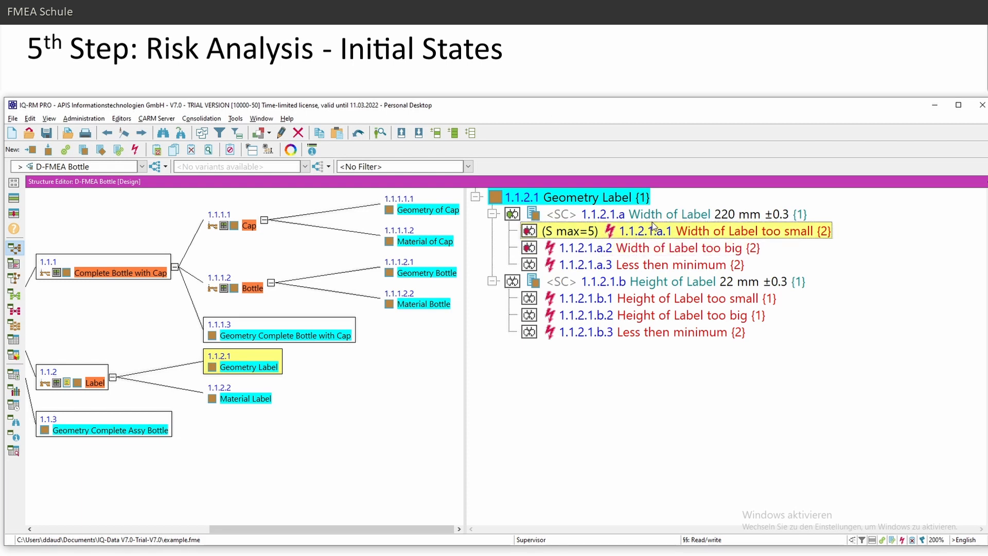
{"action": "mouse_move", "coordinate": [703, 238]}
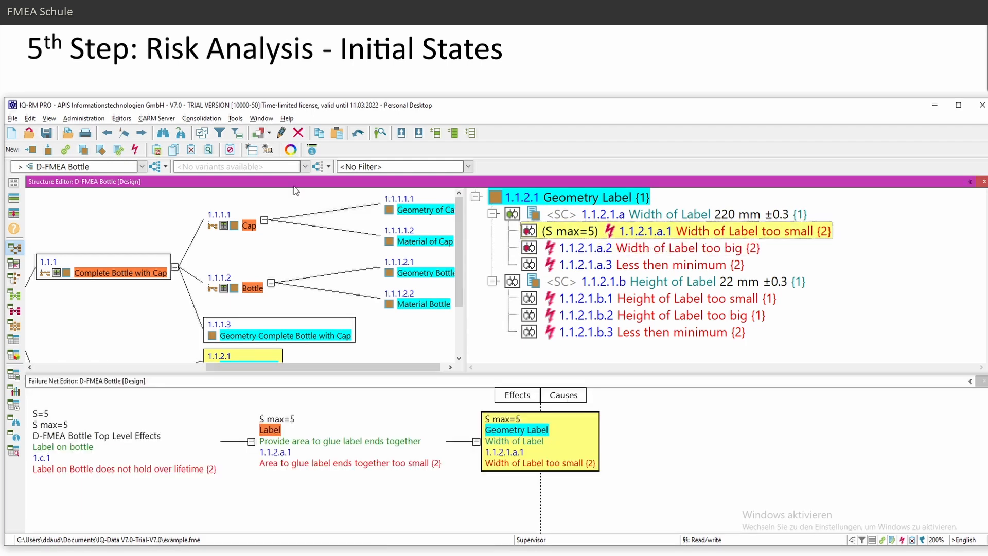
{"action": "mouse_move", "coordinate": [158, 149]}
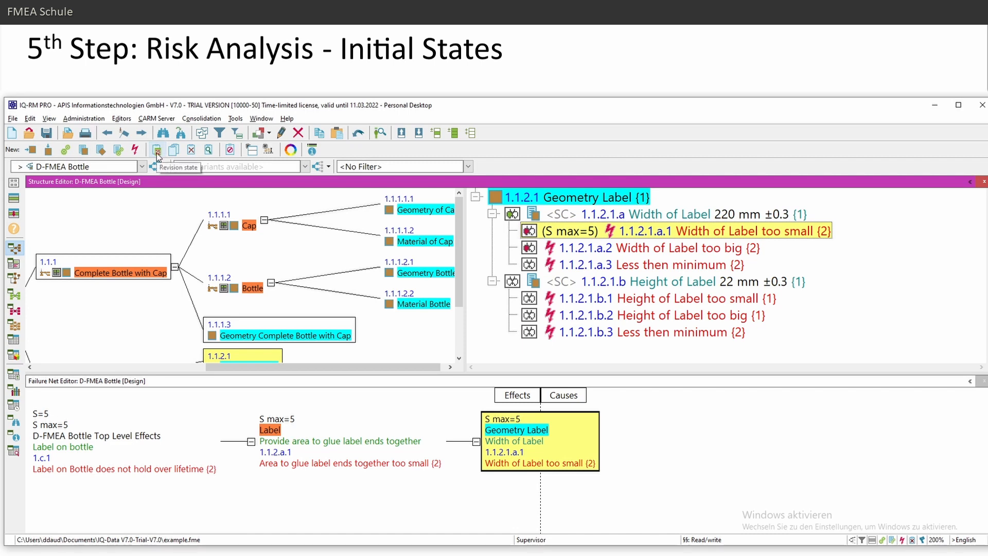
- Create a new revision state under the Width of Label too small failure
{"action": "right_click", "coordinate": [690, 230]}
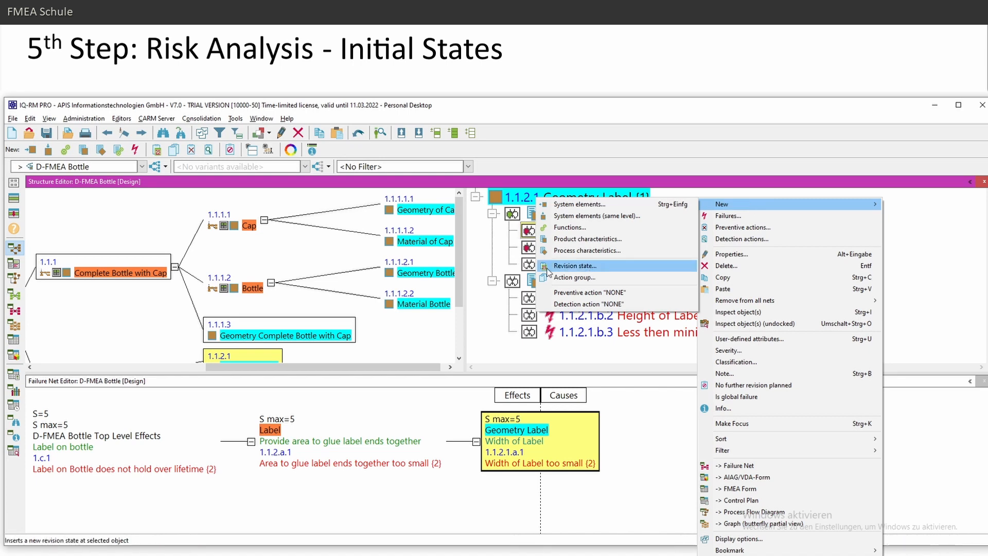
{"action": "mouse_move", "coordinate": [565, 273]}
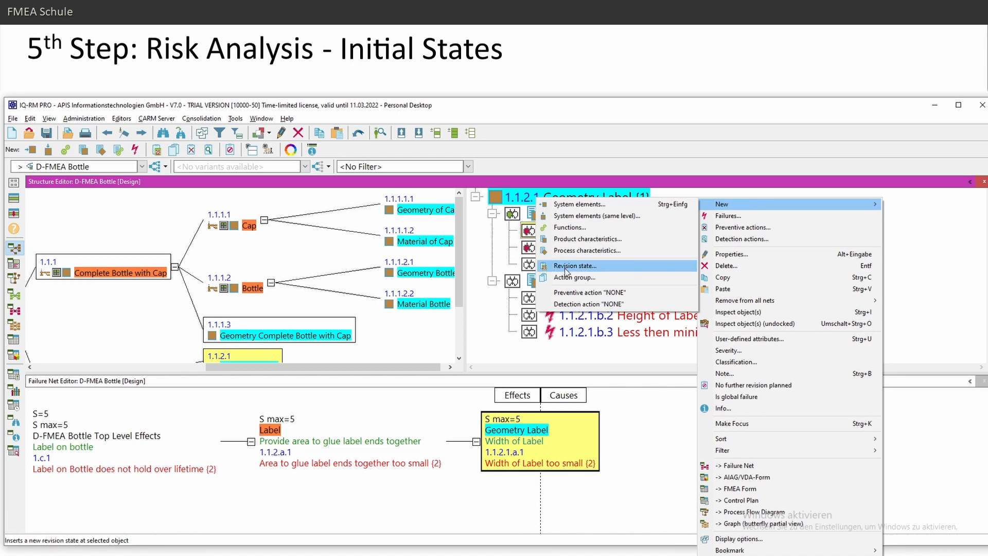
{"action": "left_click", "coordinate": [574, 265]}
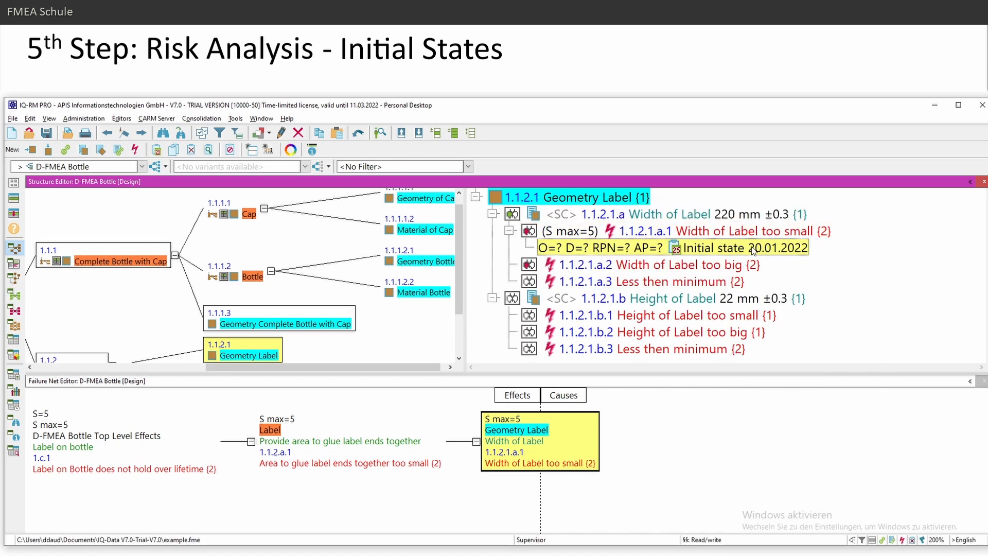
{"action": "mouse_move", "coordinate": [703, 256]}
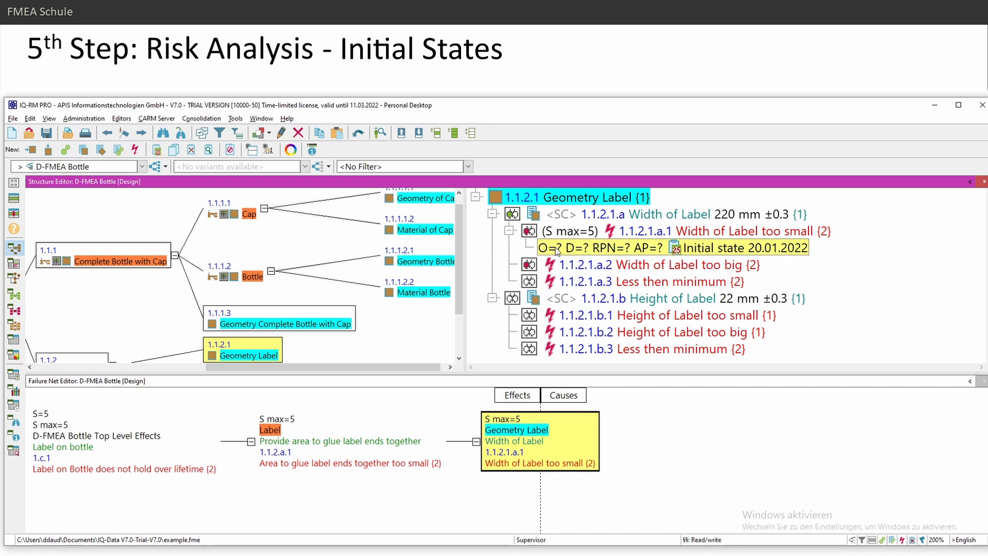
{"action": "mouse_move", "coordinate": [591, 253]}
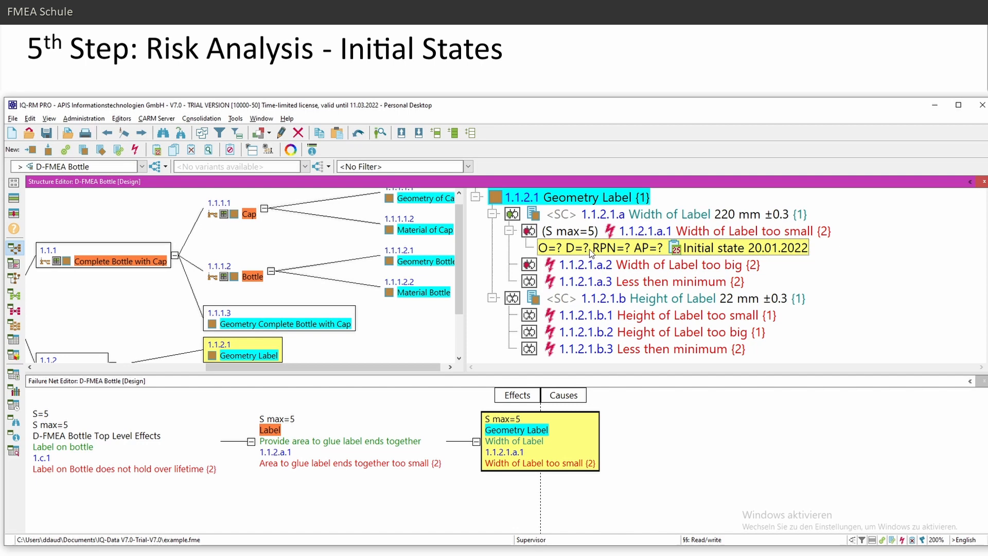
{"action": "mouse_move", "coordinate": [558, 255]}
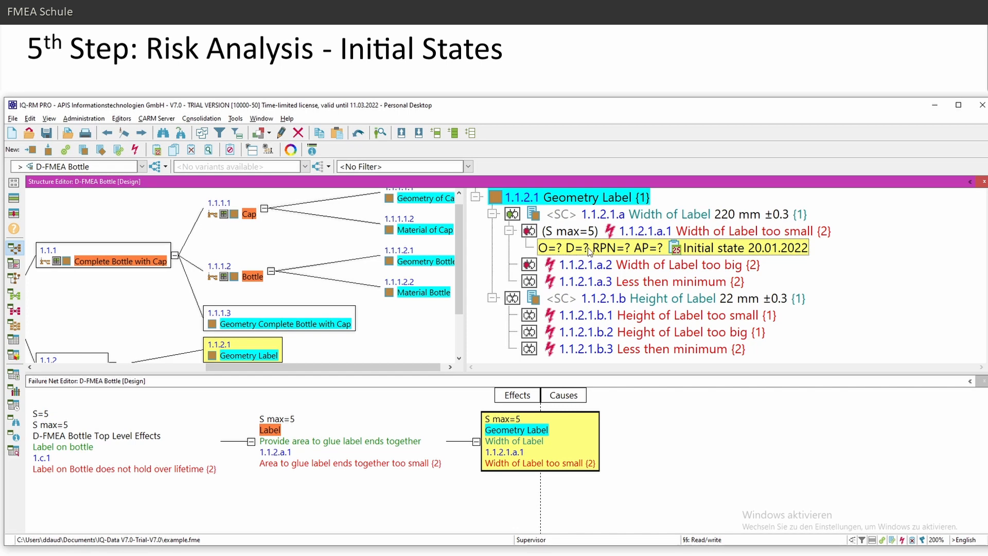
- In Workstation settings > Actions, make initial states start with O and D of 10 and apply
{"action": "left_click", "coordinate": [235, 118]}
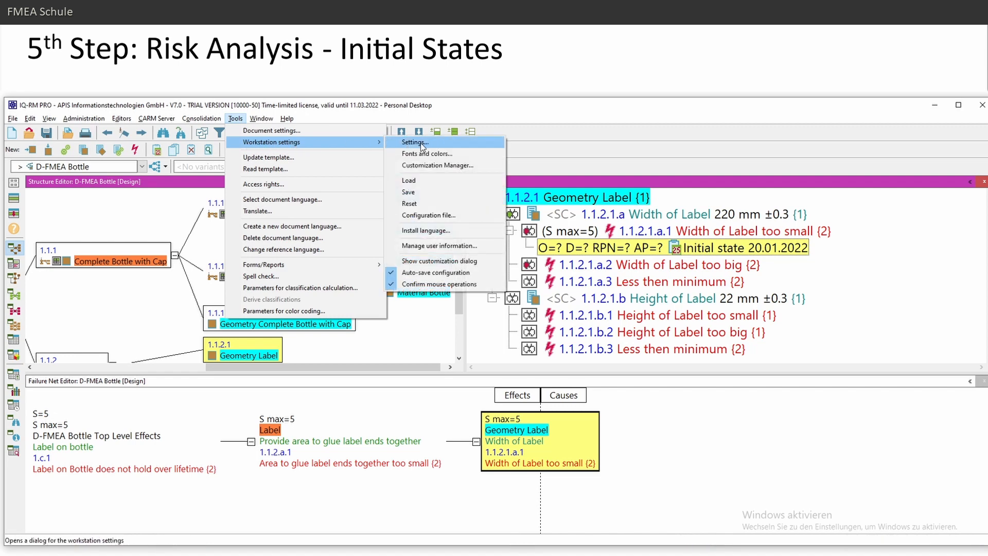
{"action": "left_click", "coordinate": [415, 142]}
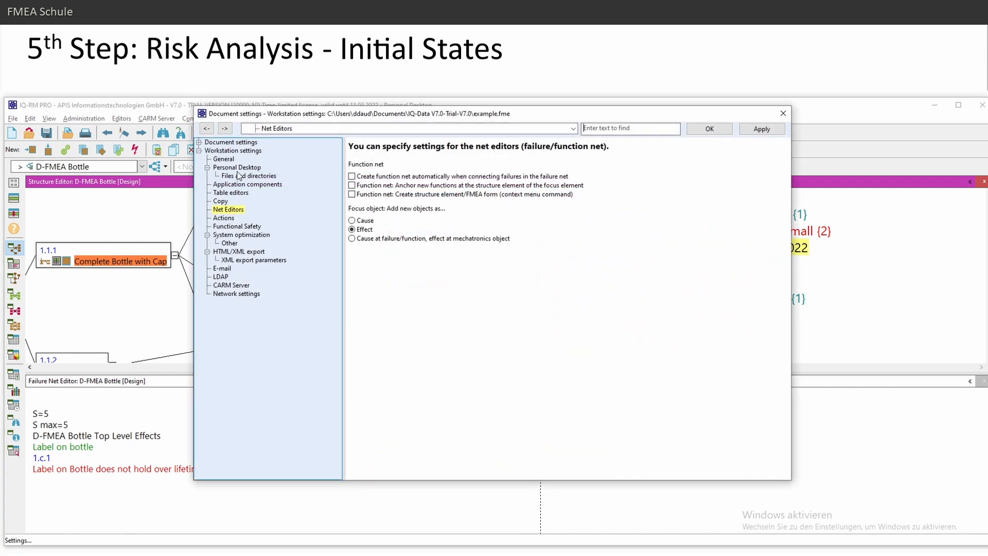
{"action": "left_click", "coordinate": [224, 217]}
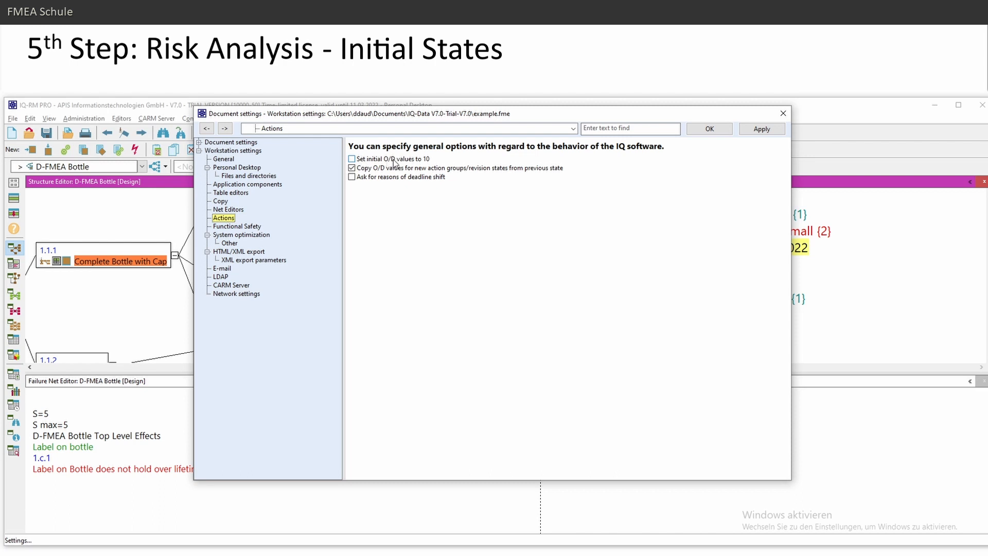
{"action": "left_click", "coordinate": [352, 158]}
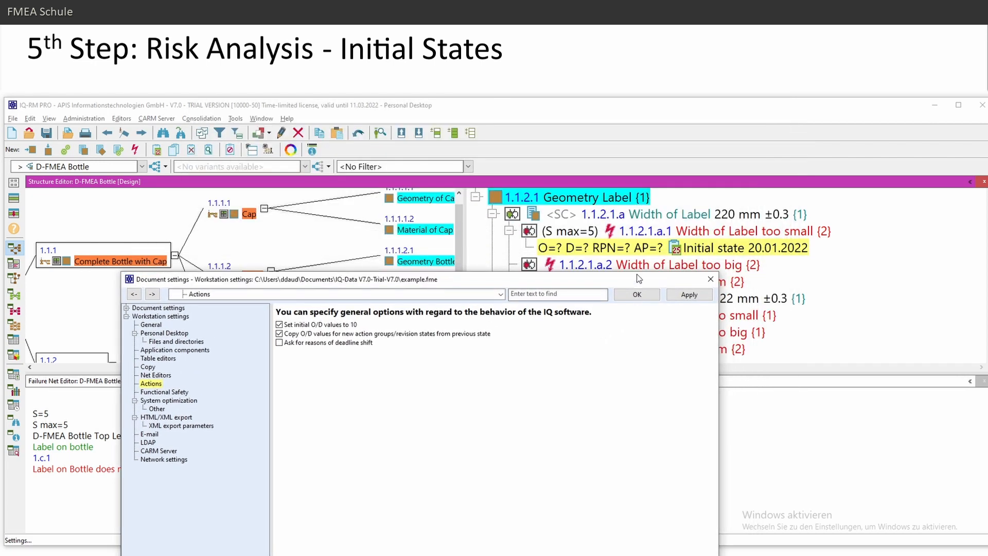
{"action": "left_click", "coordinate": [636, 295]}
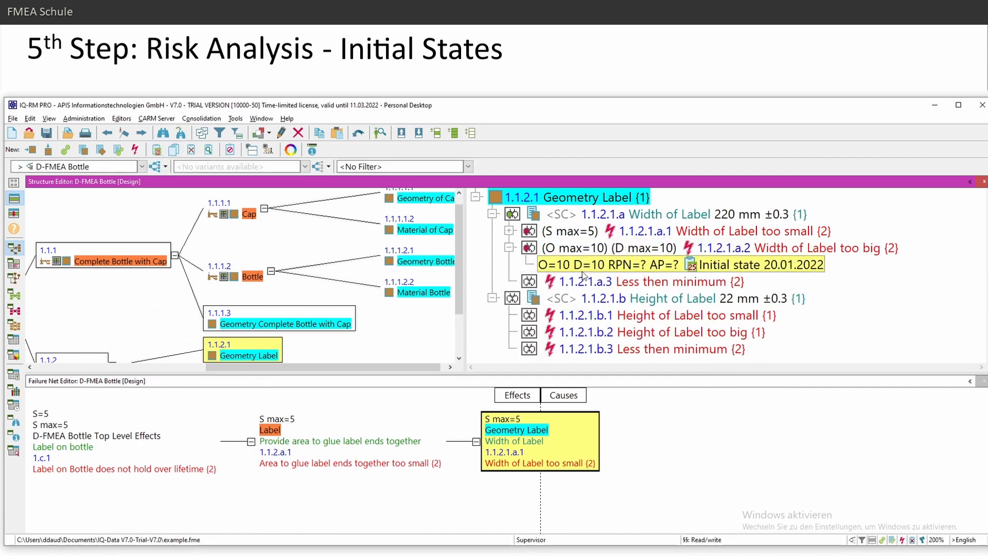
- Select the initial states of Width of Label too big (O=10, D=10) and too small in turn
{"action": "left_click", "coordinate": [510, 231]}
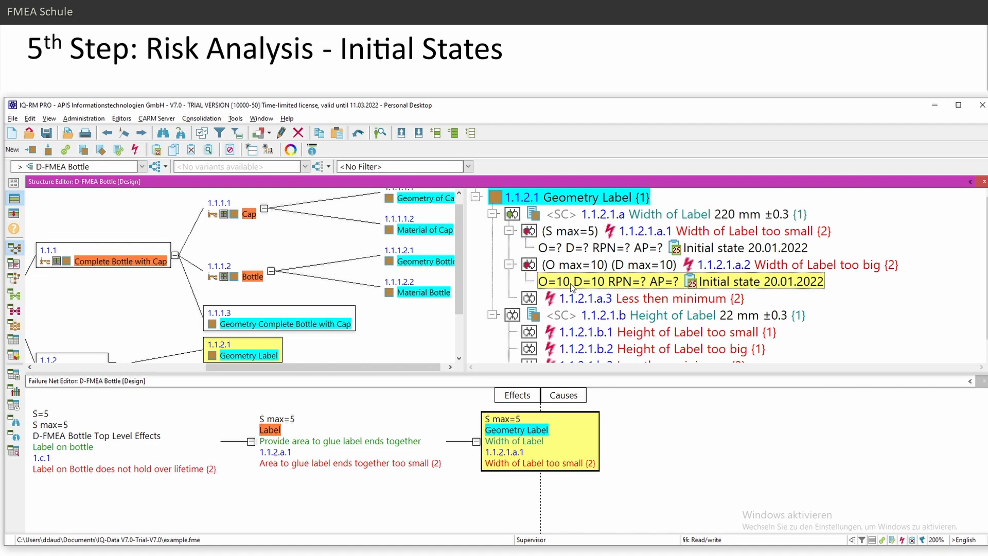
{"action": "mouse_move", "coordinate": [603, 286]}
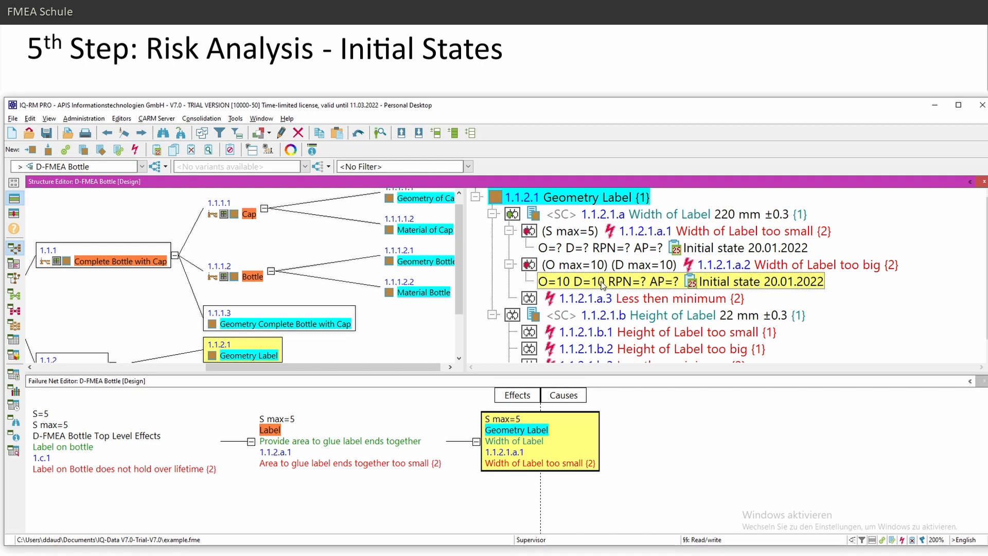
{"action": "left_click", "coordinate": [606, 247]}
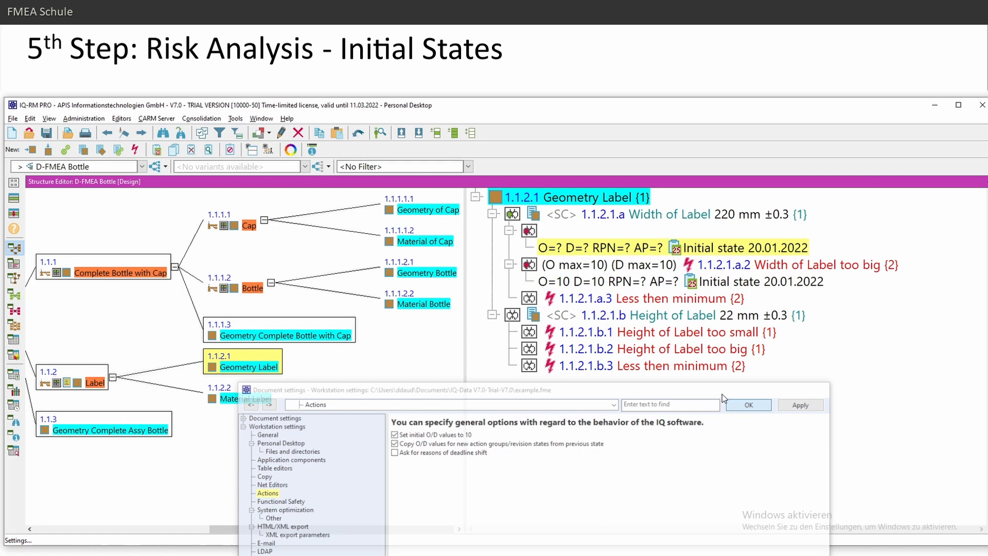
- Close the Document settings dialog with OK
{"action": "left_click", "coordinate": [748, 404]}
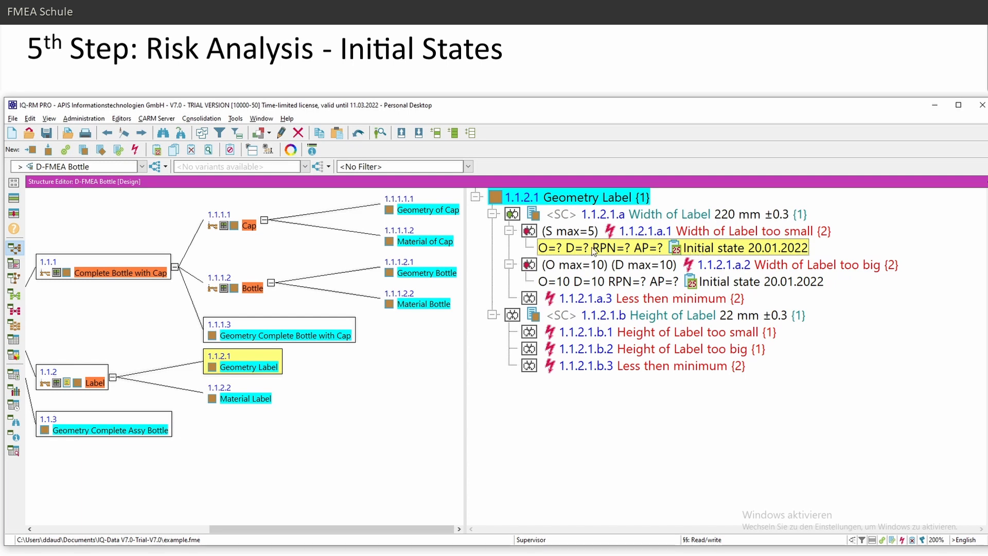
{"action": "mouse_move", "coordinate": [571, 277]}
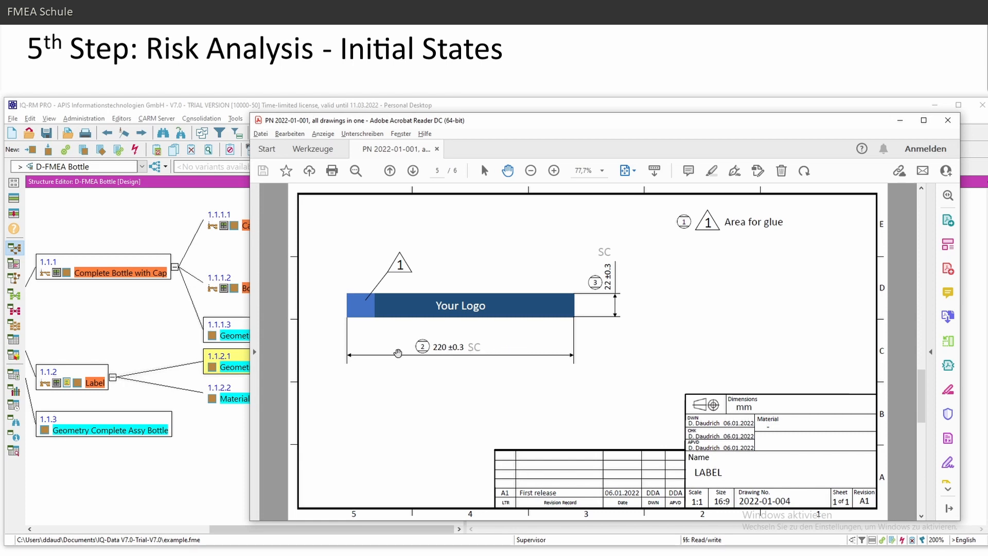
- Return to the FMEA tree and enter the preventive action 'Tolerance analysis' for the initial state
{"action": "left_click", "coordinate": [947, 120]}
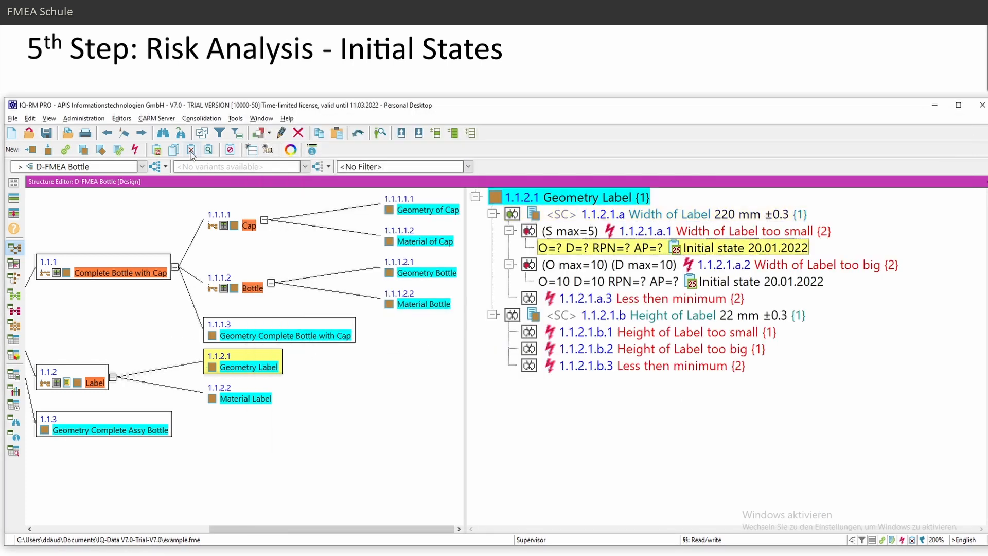
{"action": "mouse_move", "coordinate": [209, 149]}
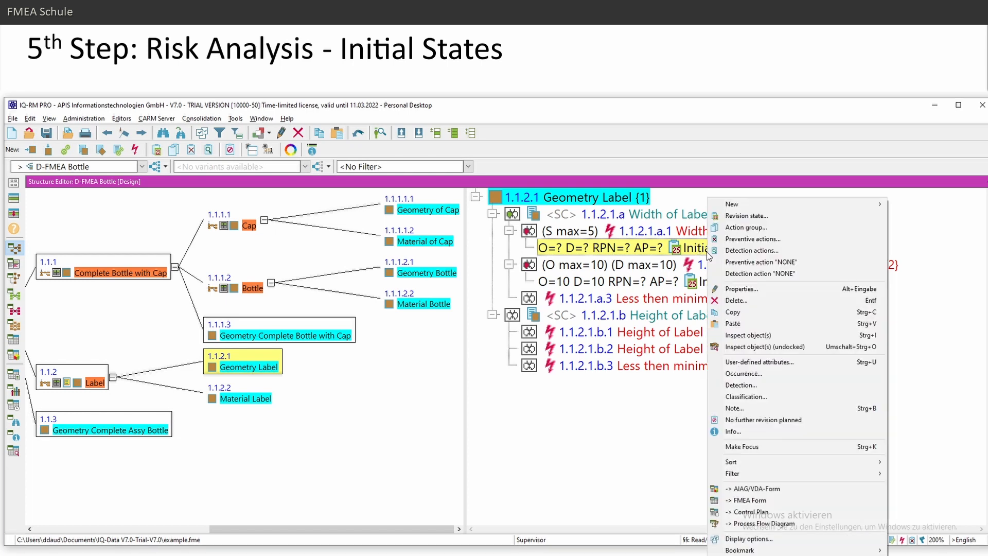
{"action": "mouse_move", "coordinate": [787, 373]}
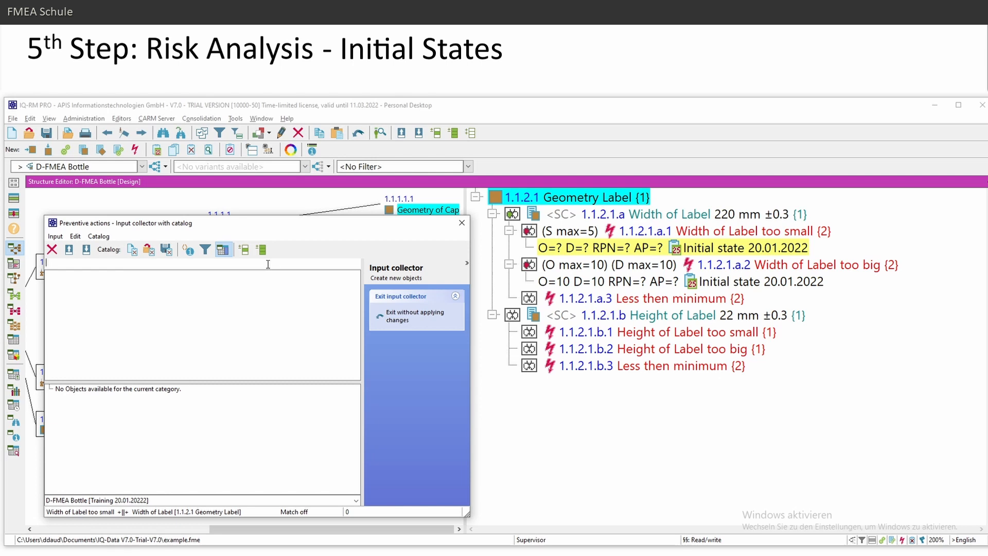
{"action": "type", "text": "Tole"}
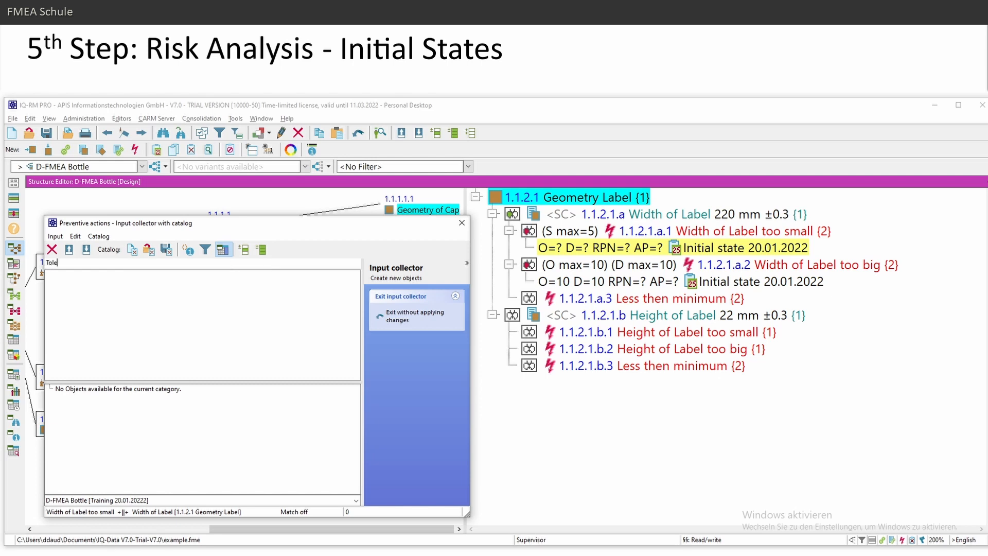
{"action": "type", "text": "Tolerance analysis"}
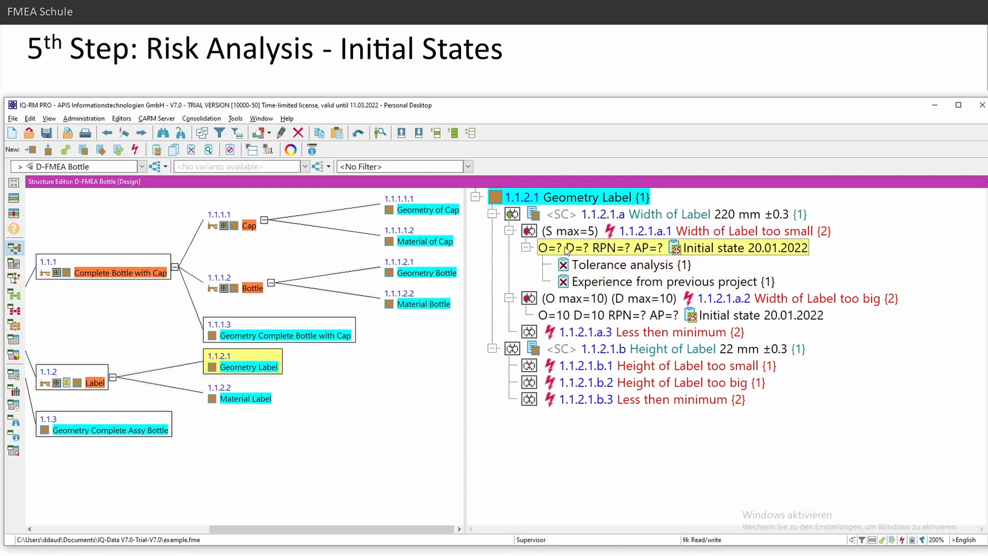
- Start the Detection actions input collector on the Width of Label too small initial state
{"action": "left_click", "coordinate": [665, 281]}
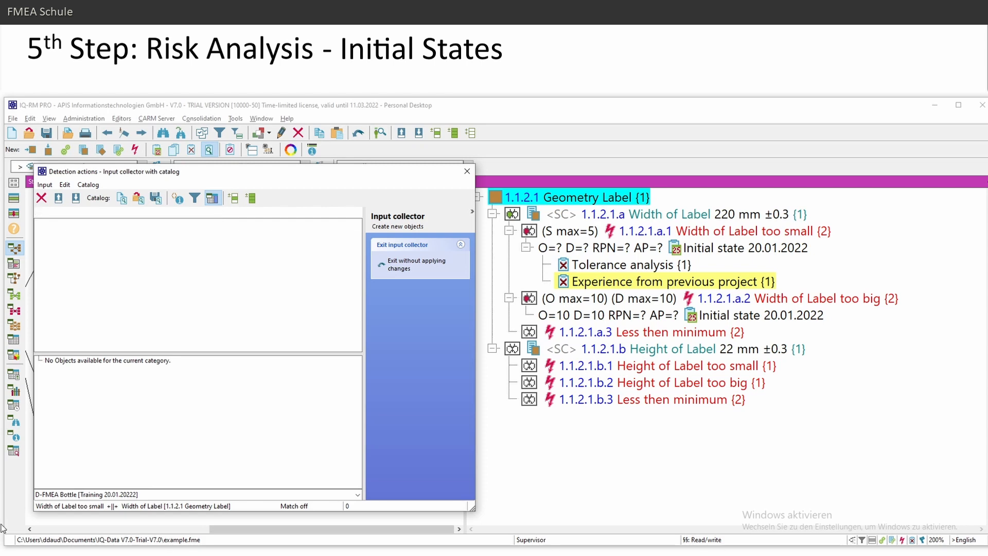
- Enter 'Check by supervisor' as the detection action and return to the FMEA tree
{"action": "type", "text": "Check by supervisor {1"}
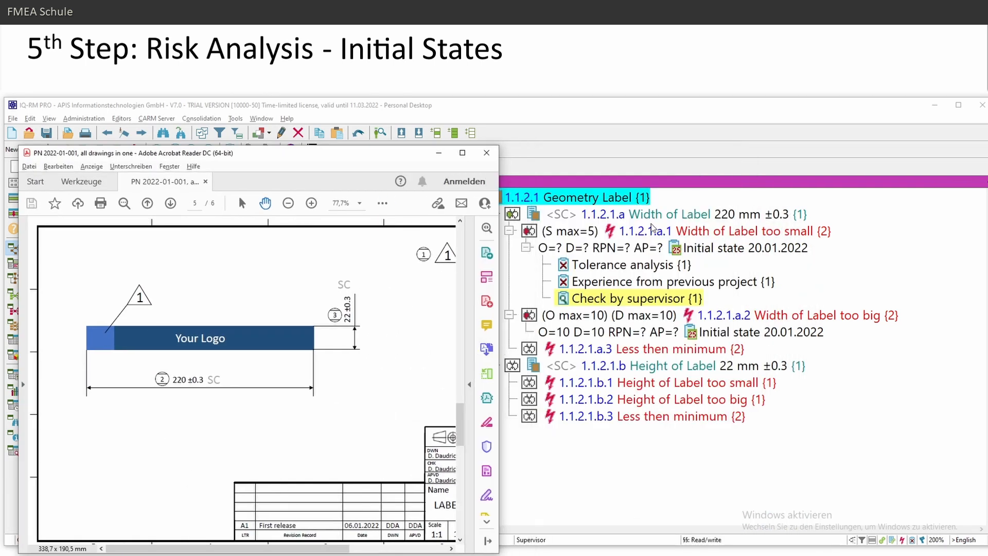
{"action": "mouse_move", "coordinate": [193, 368]}
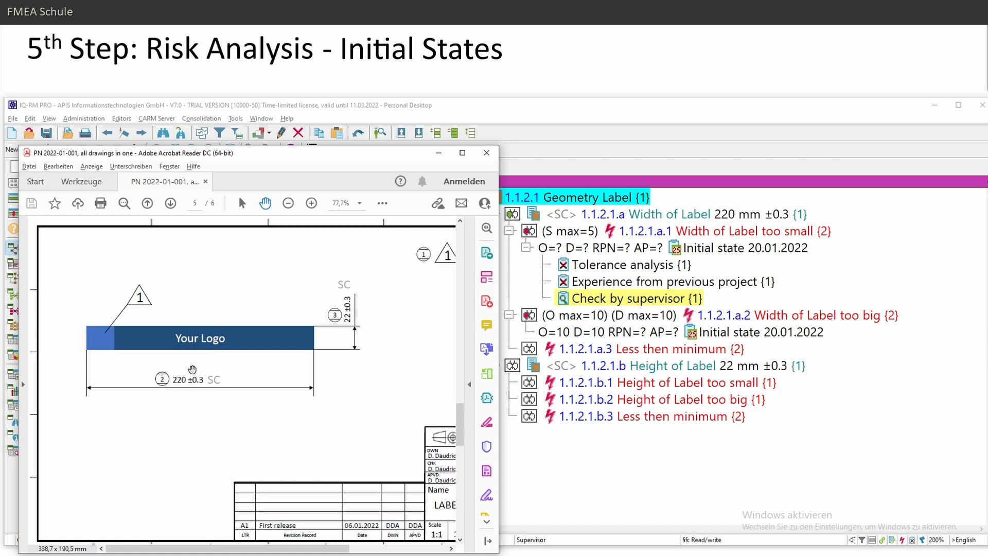
{"action": "mouse_move", "coordinate": [201, 375]}
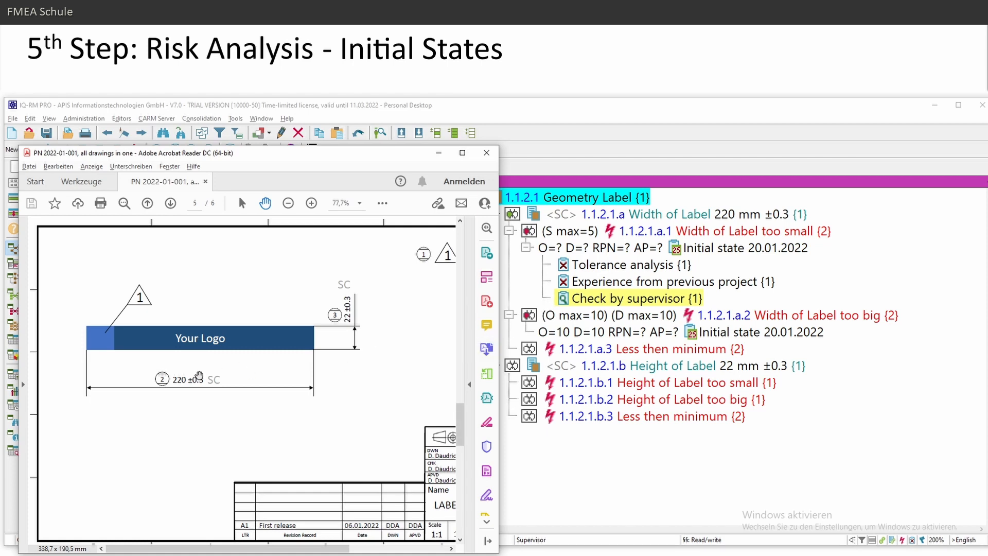
{"action": "mouse_move", "coordinate": [487, 397]}
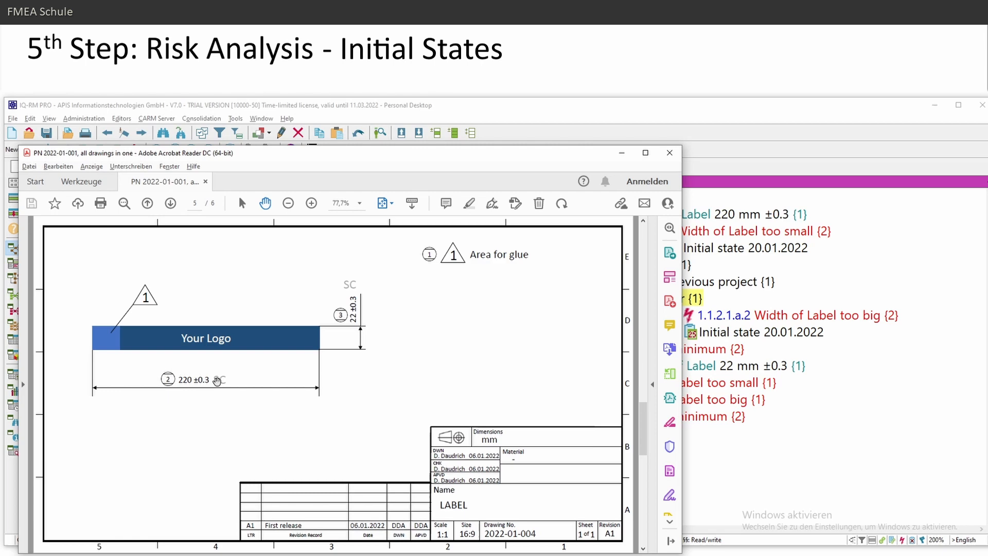
{"action": "mouse_move", "coordinate": [623, 264]}
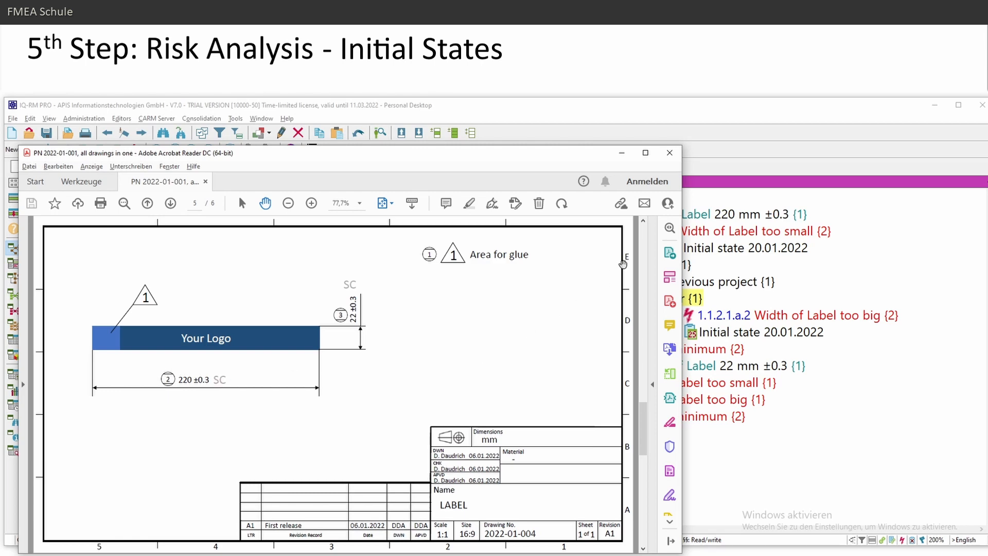
{"action": "left_click", "coordinate": [669, 152]}
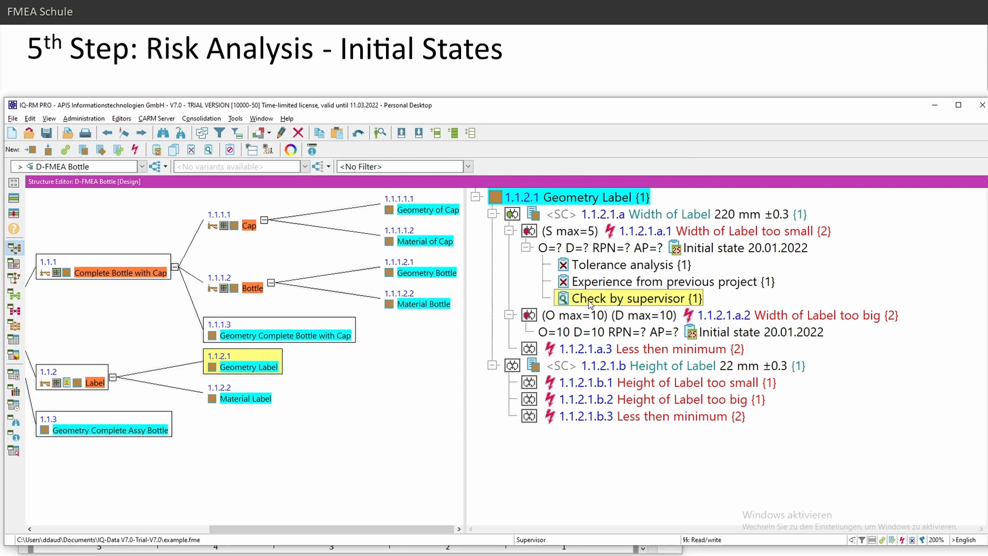
- Rate the initial state occurrence 6 High and detection 6 Moderate, giving RPN=180, AP=M
{"action": "right_click", "coordinate": [567, 247]}
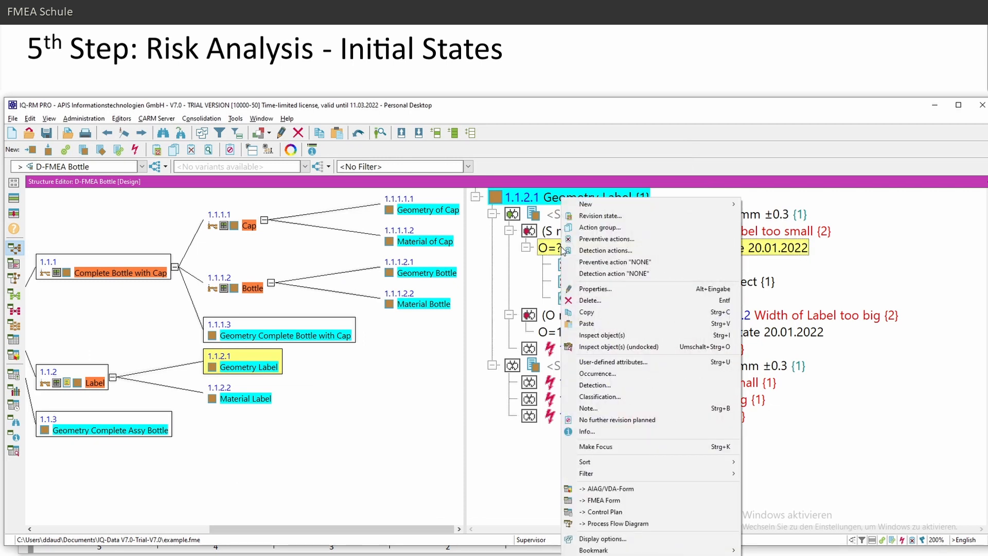
{"action": "mouse_move", "coordinate": [597, 373]}
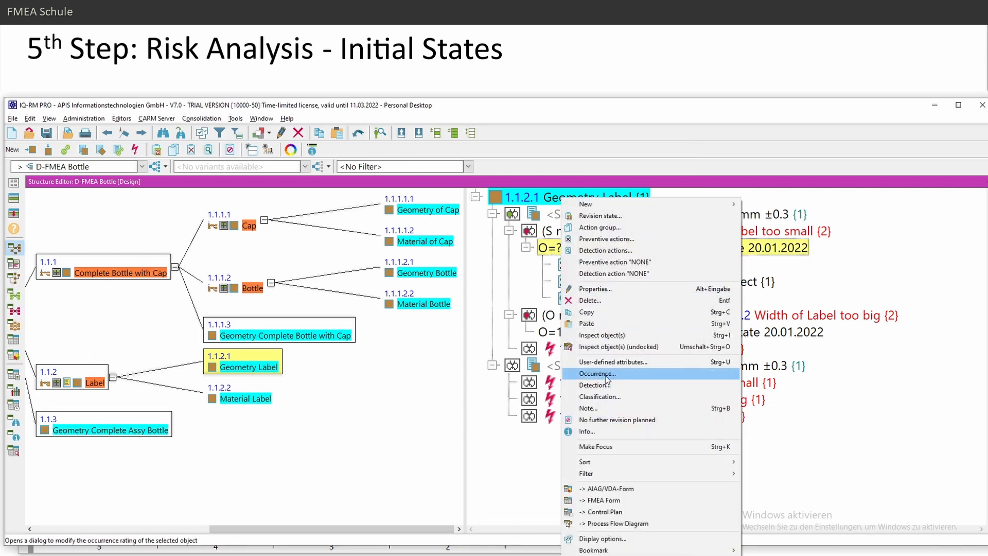
{"action": "left_click", "coordinate": [597, 373]}
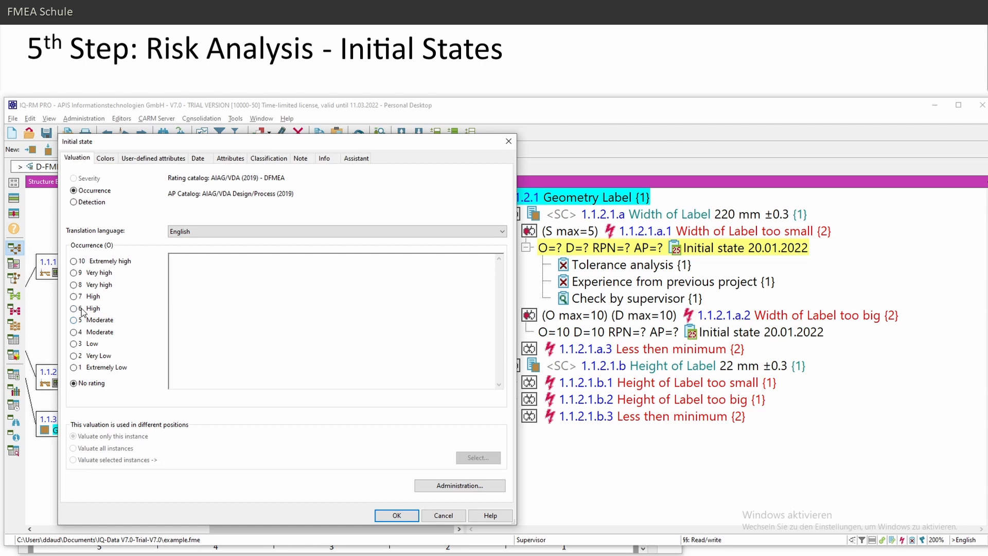
{"action": "left_click", "coordinate": [74, 308]}
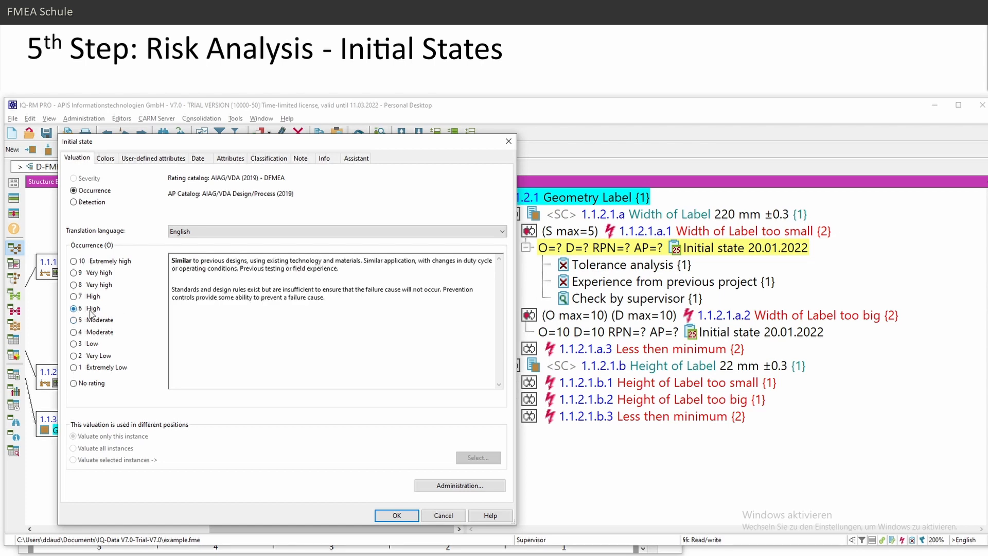
{"action": "left_click", "coordinate": [74, 202]}
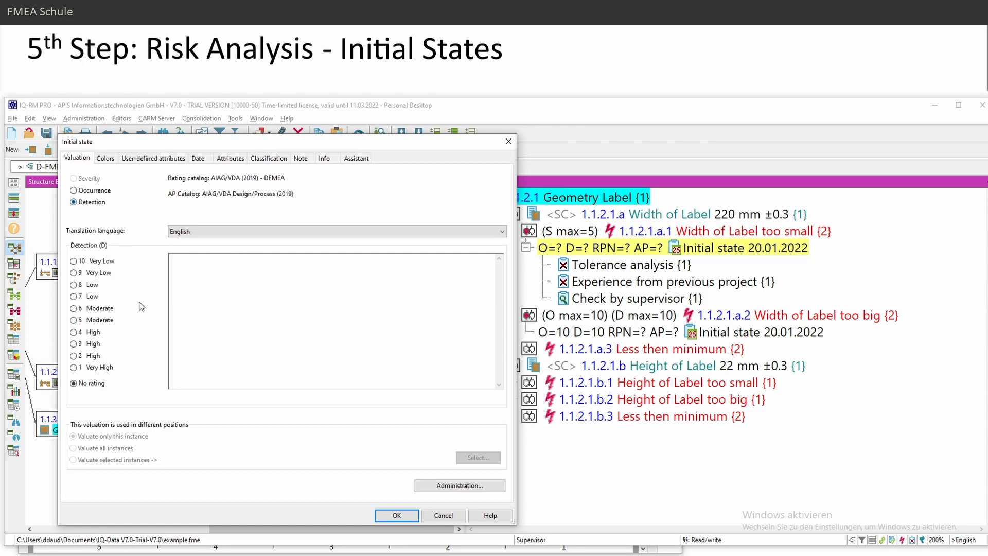
{"action": "left_click", "coordinate": [74, 308]}
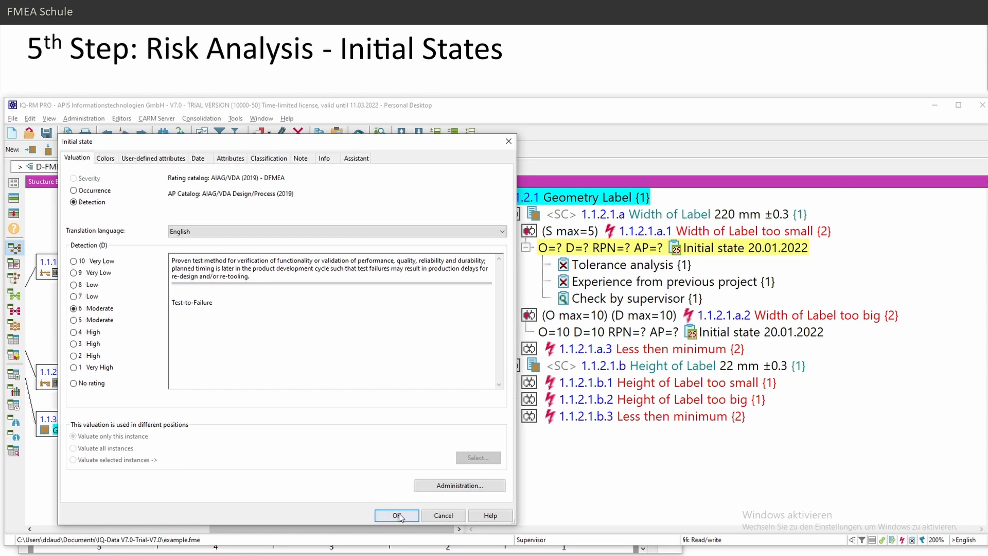
{"action": "left_click", "coordinate": [397, 516]}
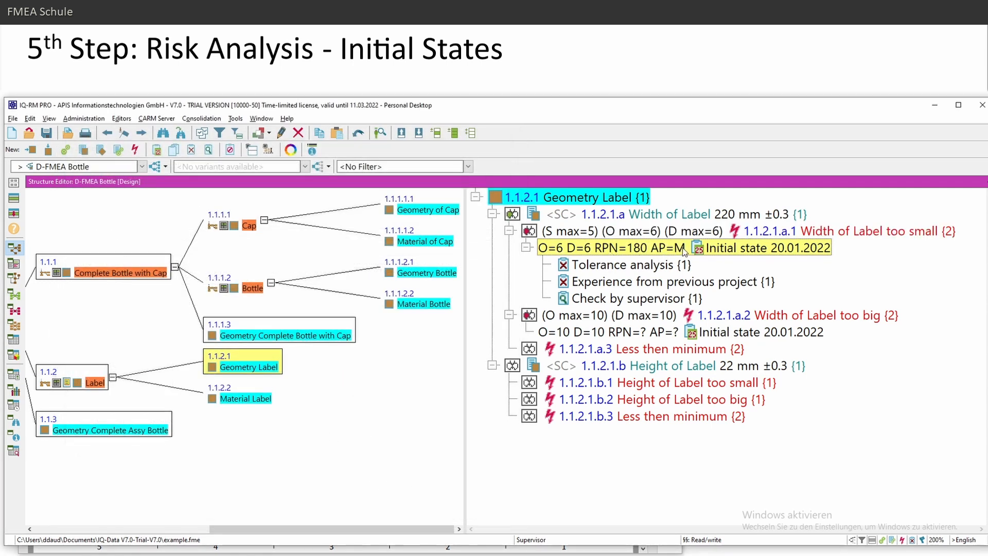
{"action": "mouse_move", "coordinate": [624, 309]}
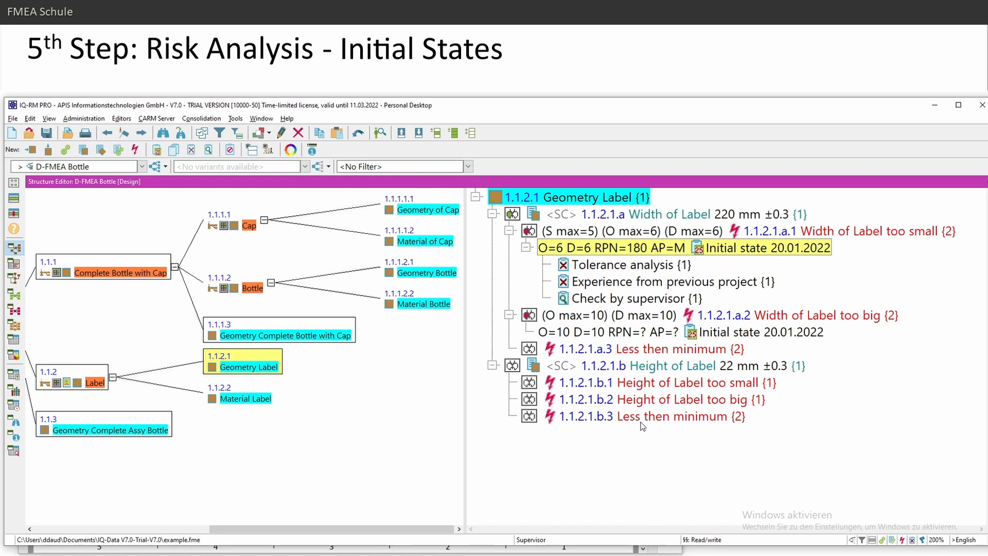
{"action": "left_click", "coordinate": [725, 316]}
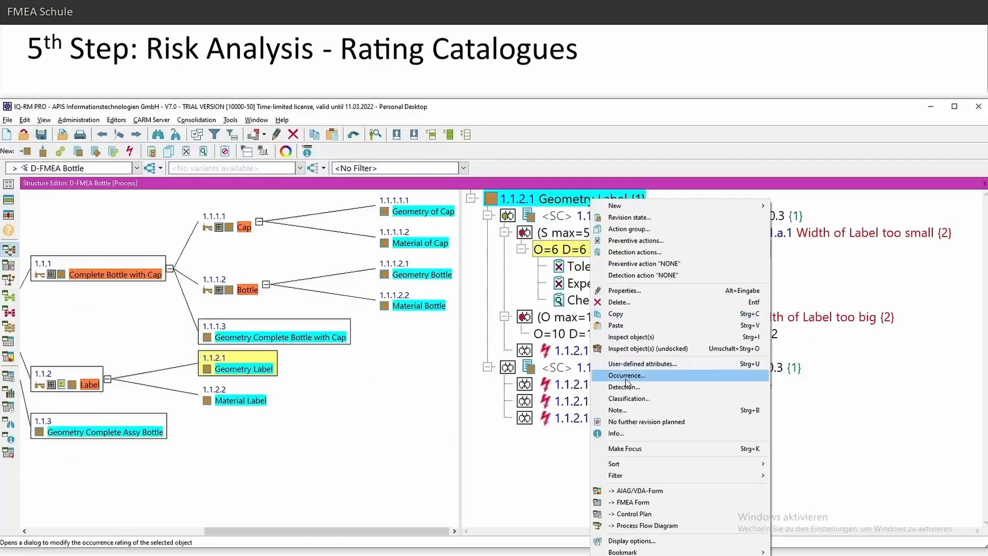
{"action": "left_click", "coordinate": [626, 376]}
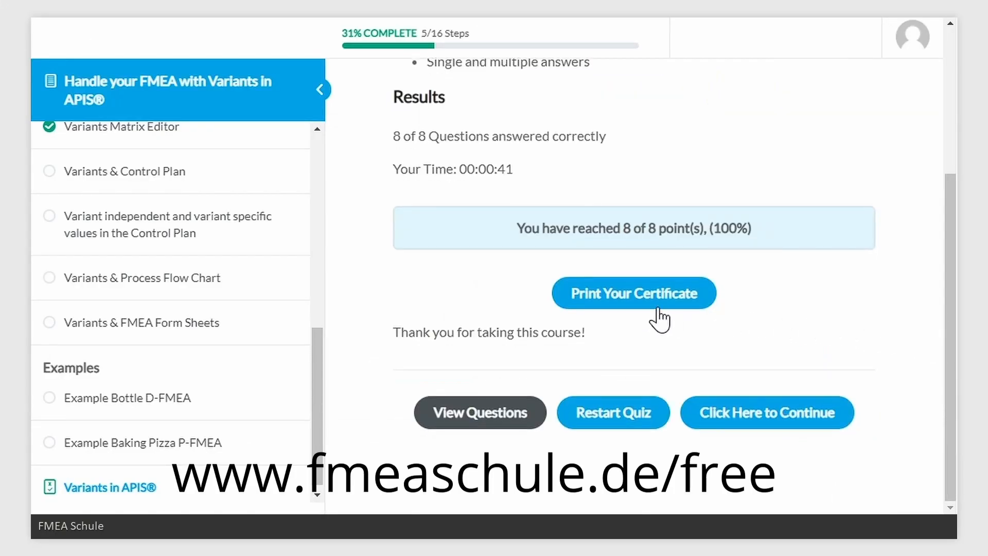
- Enroll in the free D-FMEA in APIS IQ-FMEA course via Take this Course
{"action": "left_click", "coordinate": [767, 413]}
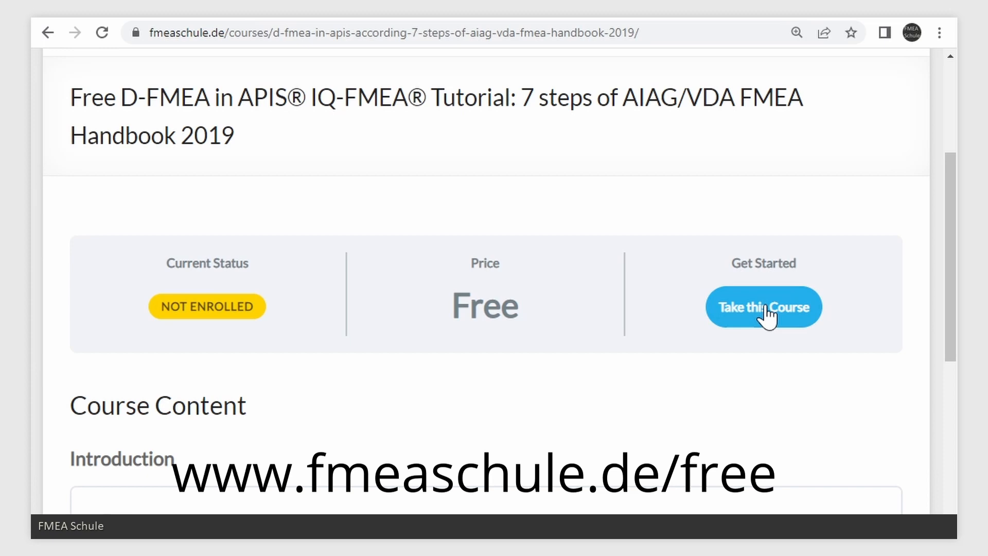
{"action": "left_click", "coordinate": [763, 307]}
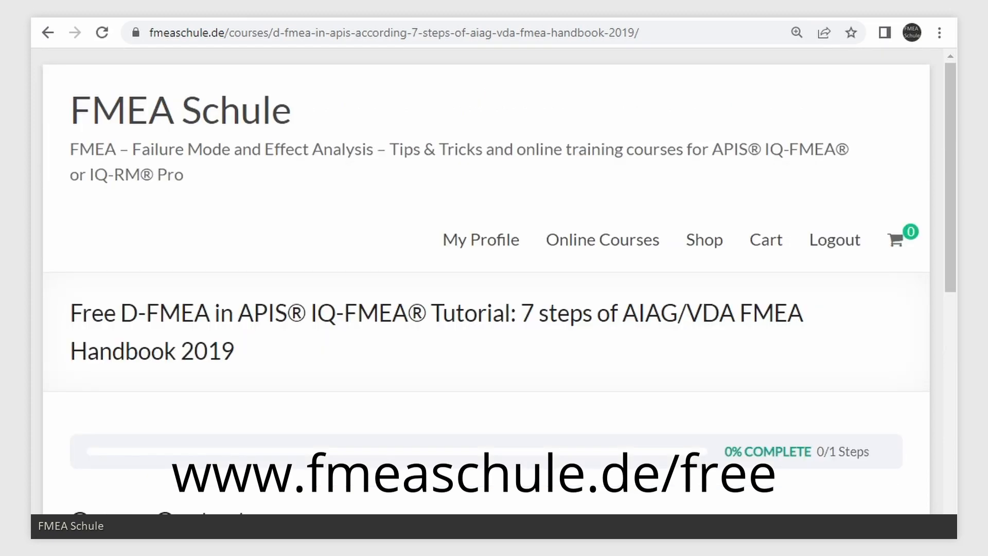